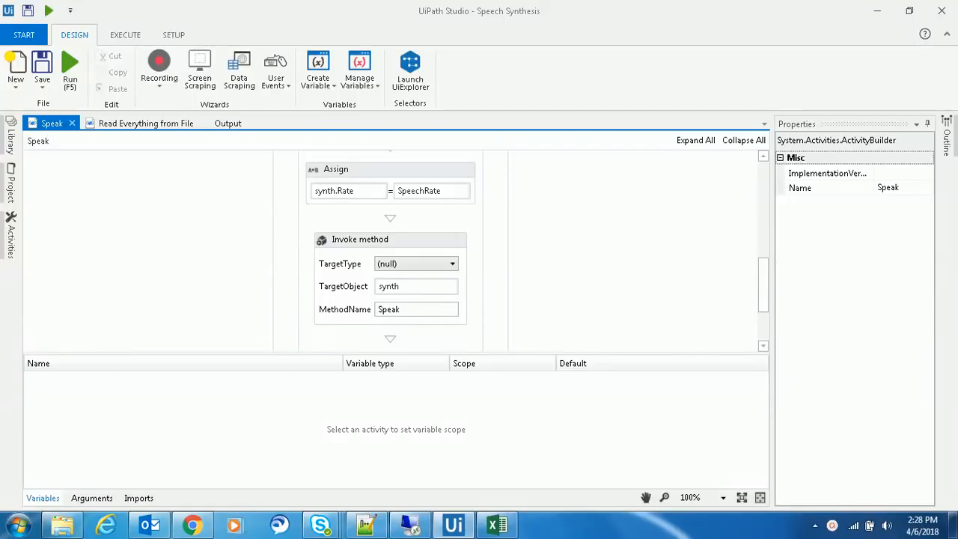
Show the Speak workflow arguments and inspect Volume 100 and SpeechRate -2 defaults.
scroll("up", 3)
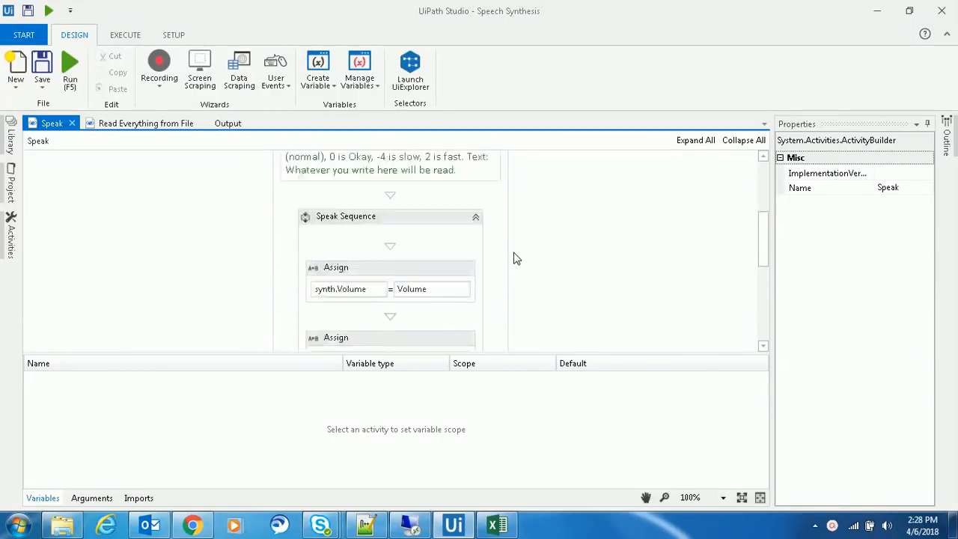
scroll("up", 3)
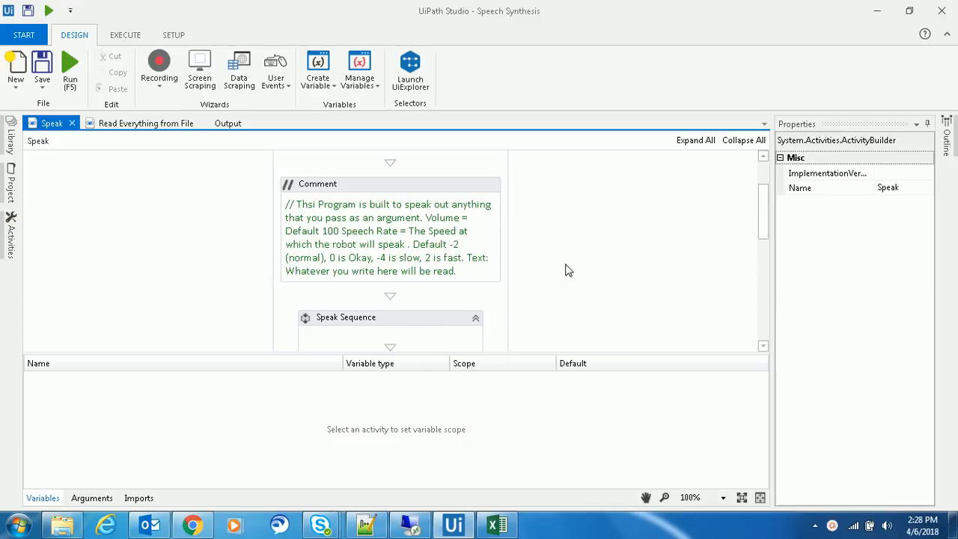
mouse_move(354, 338)
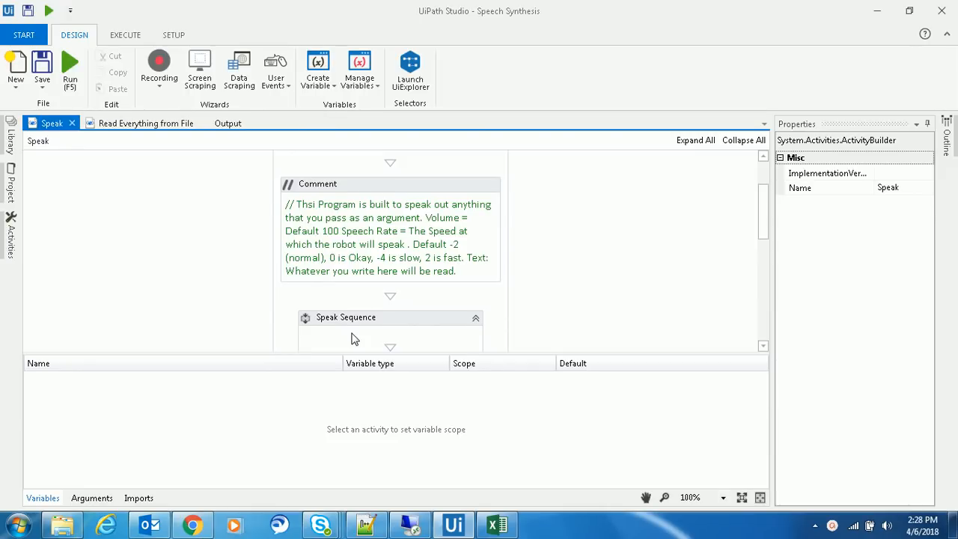
mouse_move(373, 243)
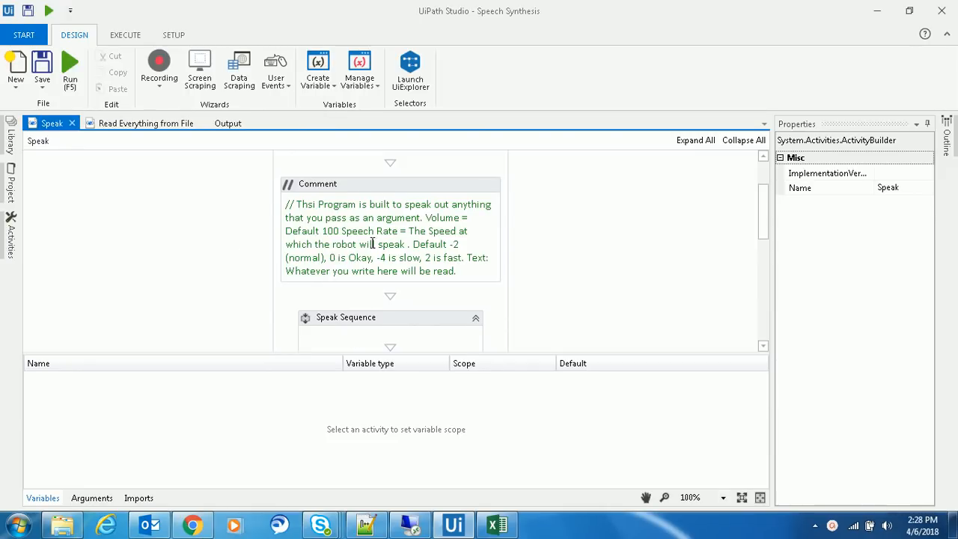
left_click(91, 497)
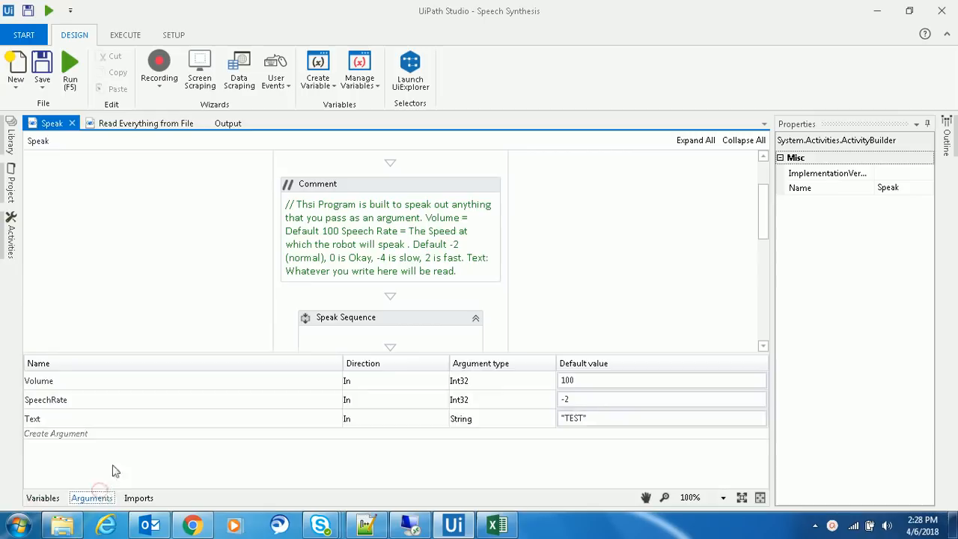
left_click(457, 380)
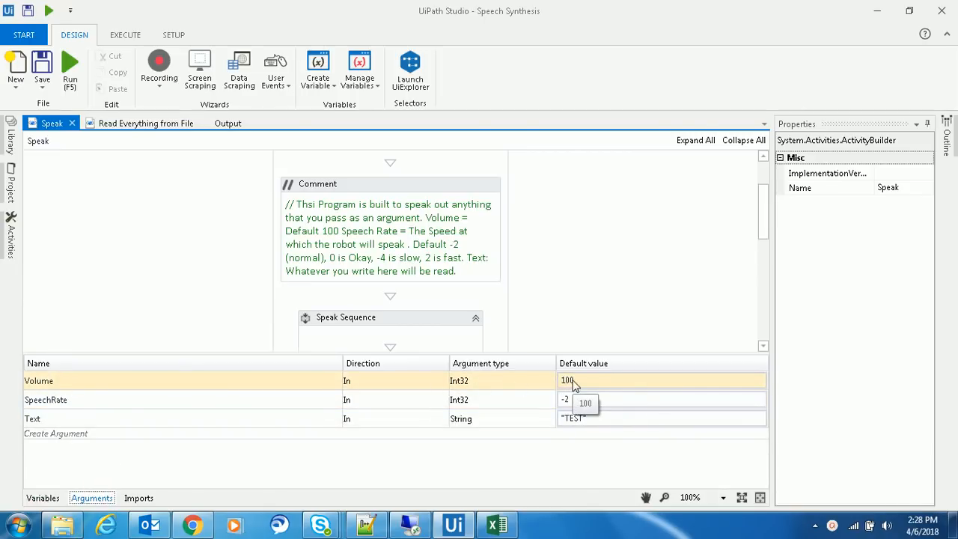
mouse_move(567, 391)
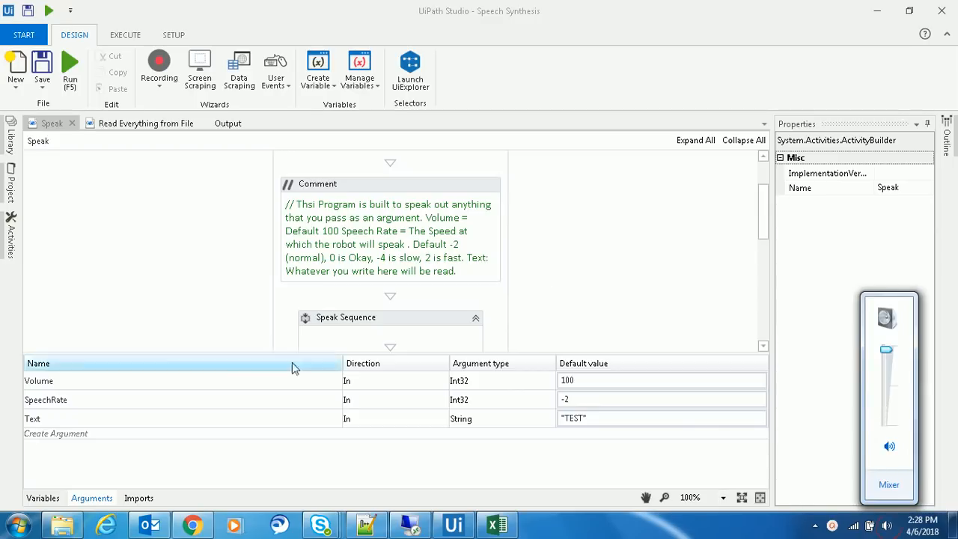
left_click(216, 399)
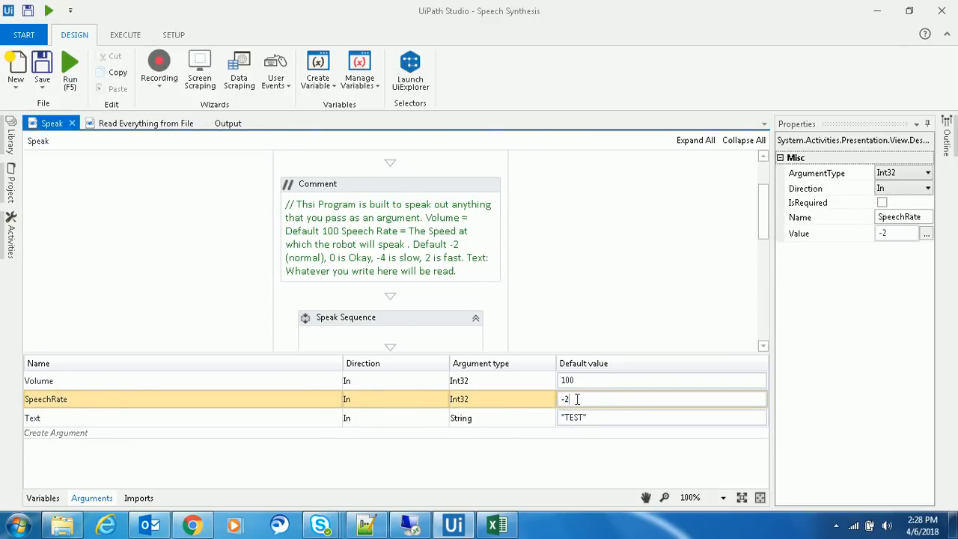
left_click(663, 380)
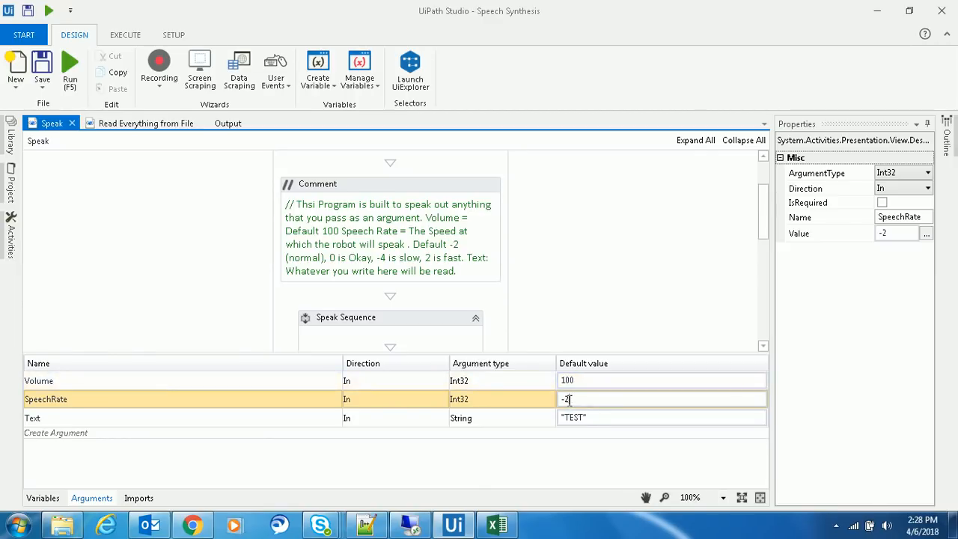
mouse_move(568, 399)
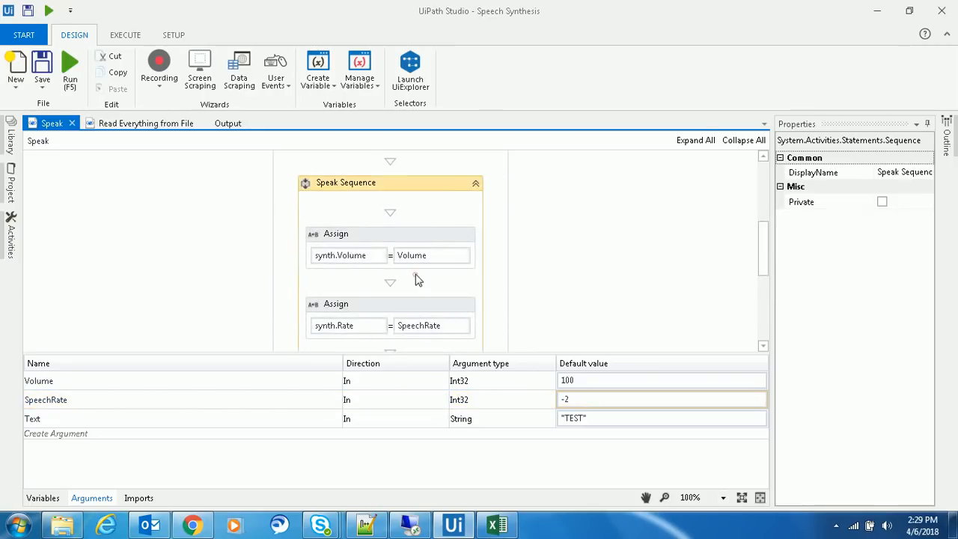
View the synth SpeechSynthesizer variable and select the Invoke method activity calling Speak.
left_click(43, 498)
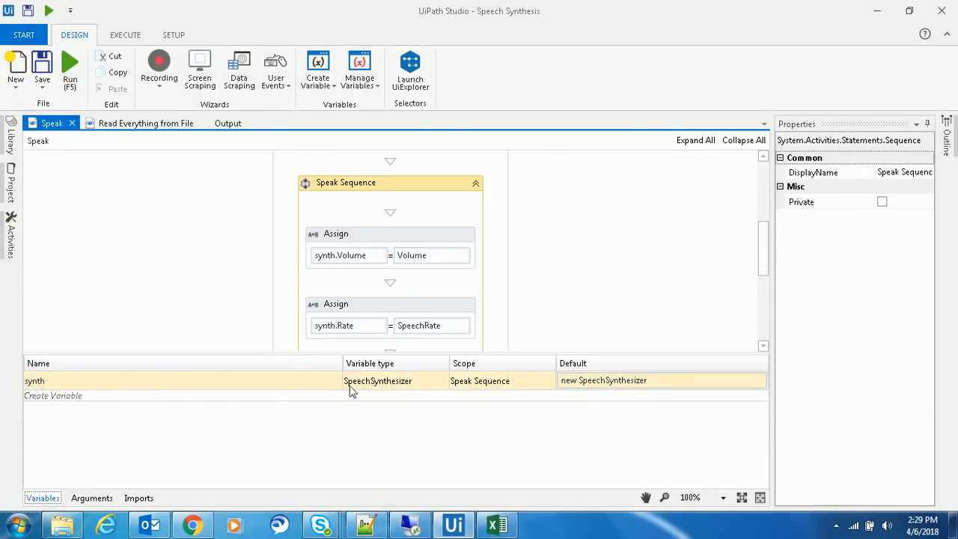
mouse_move(395, 386)
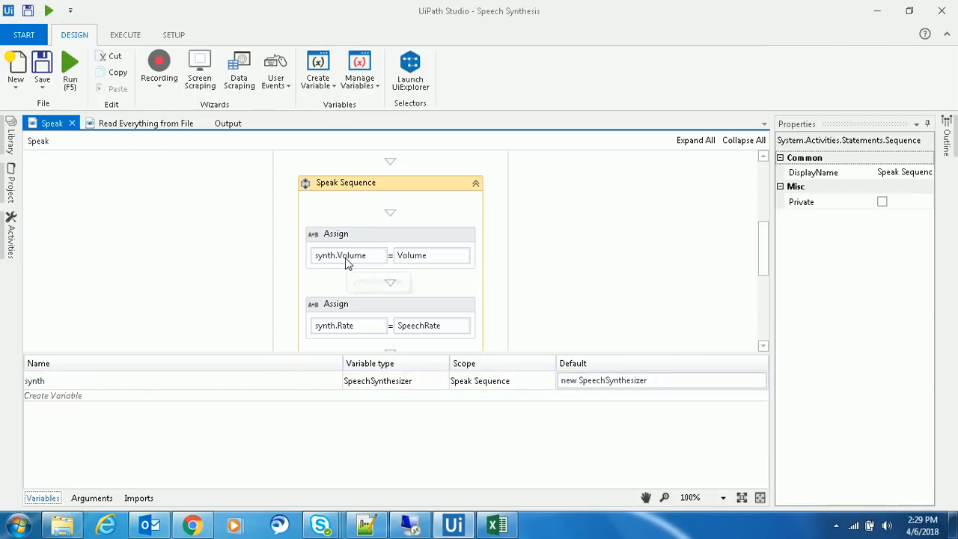
mouse_move(348, 255)
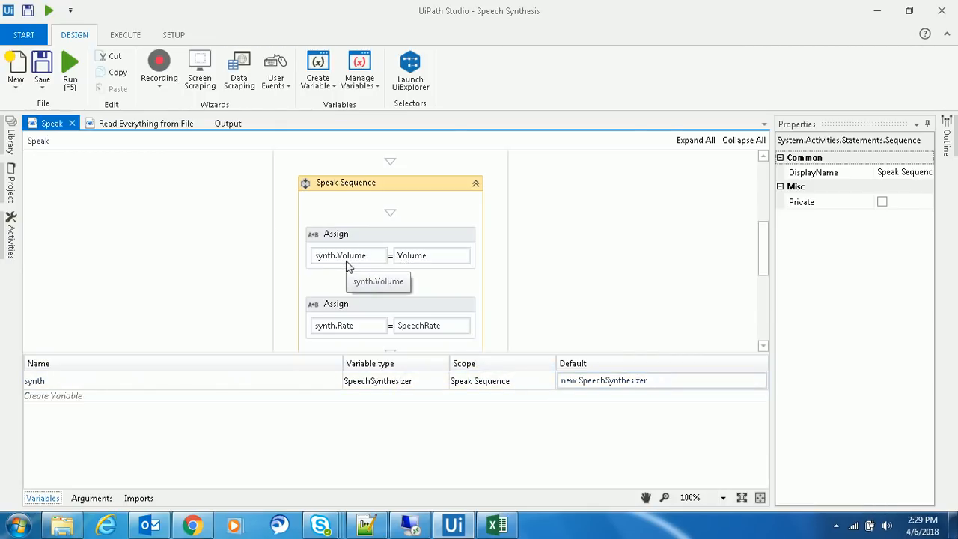
scroll("down", 3)
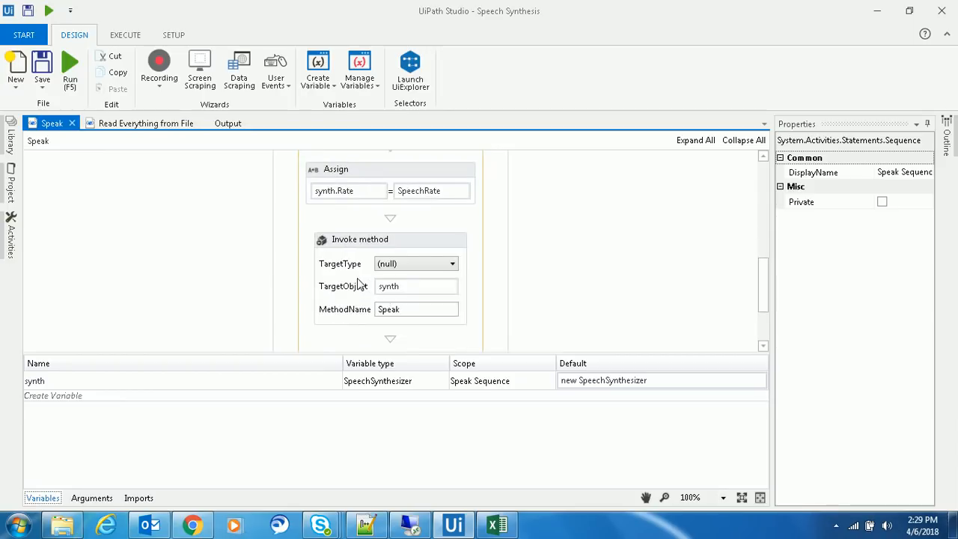
left_click(91, 497)
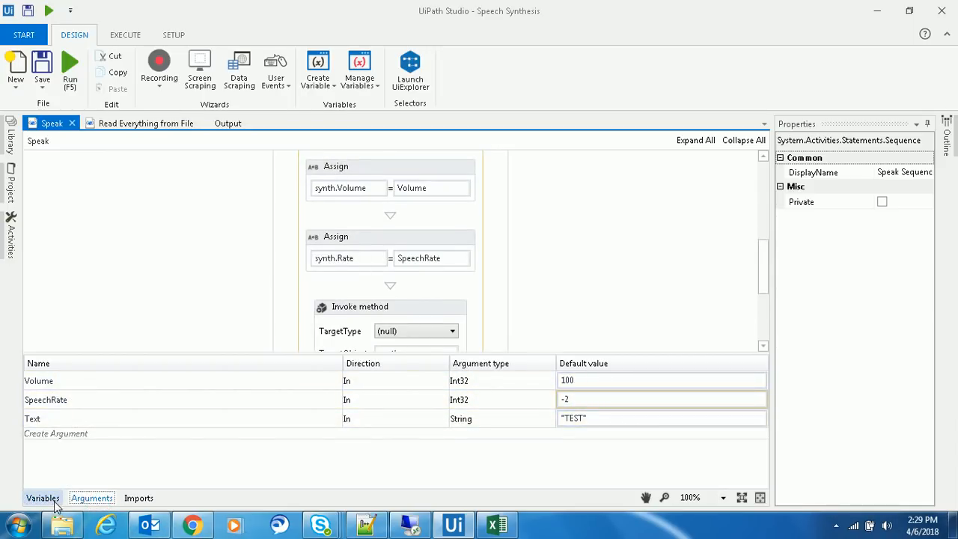
left_click(42, 497)
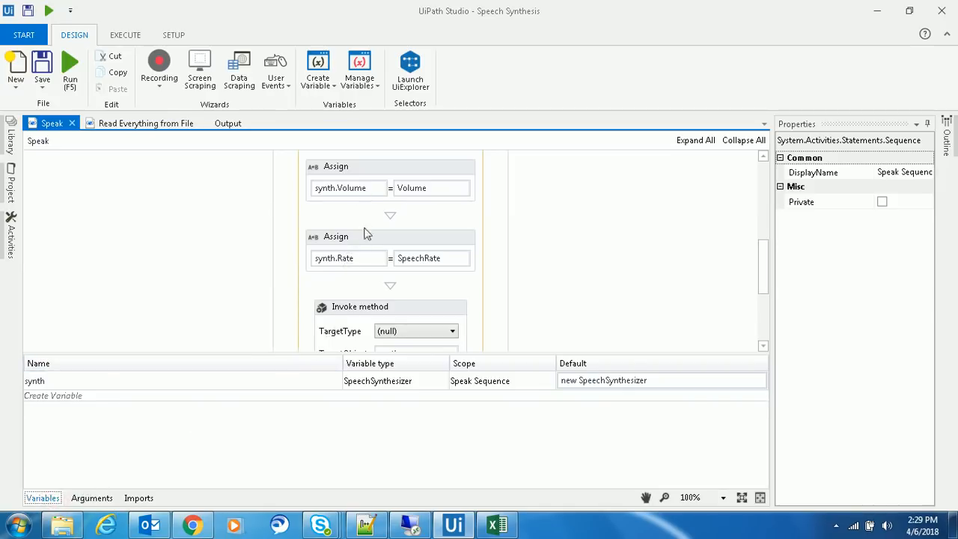
left_click(360, 306)
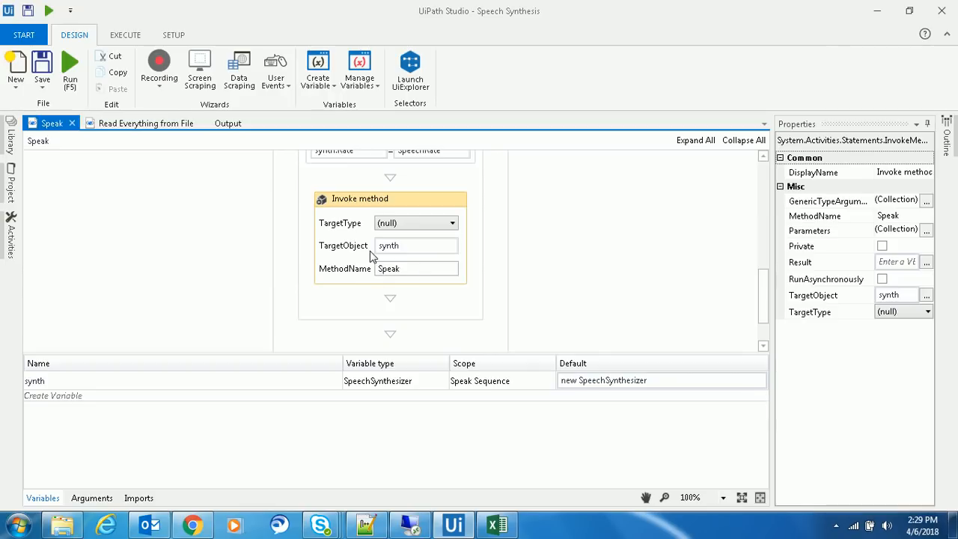
Check the Invoke method's Text.Trim String parameter, then reopen the Arguments list.
left_click(926, 230)
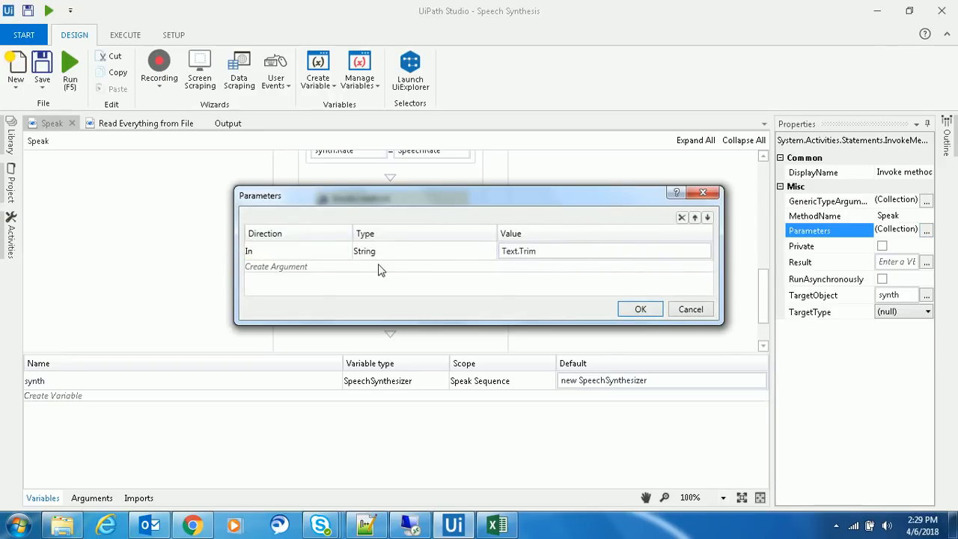
left_click(516, 251)
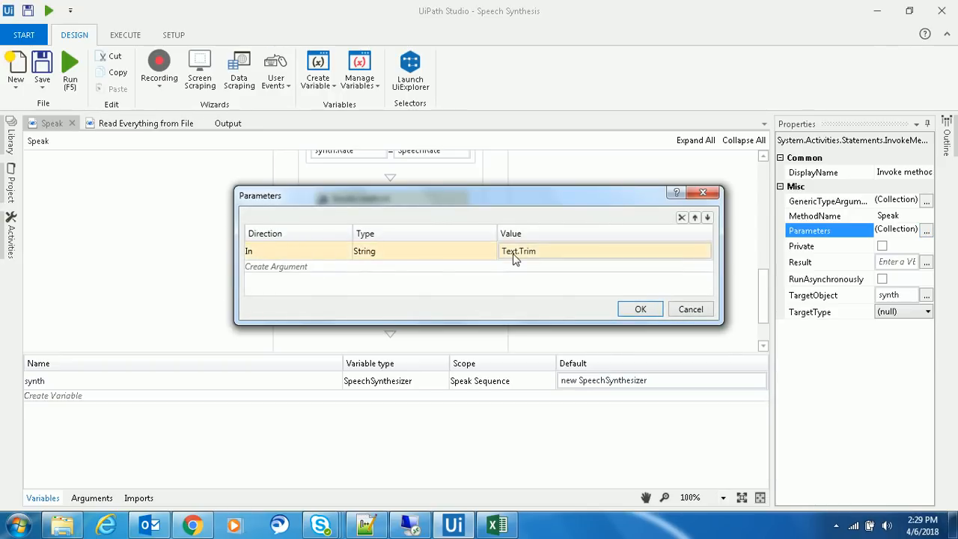
left_click(640, 308)
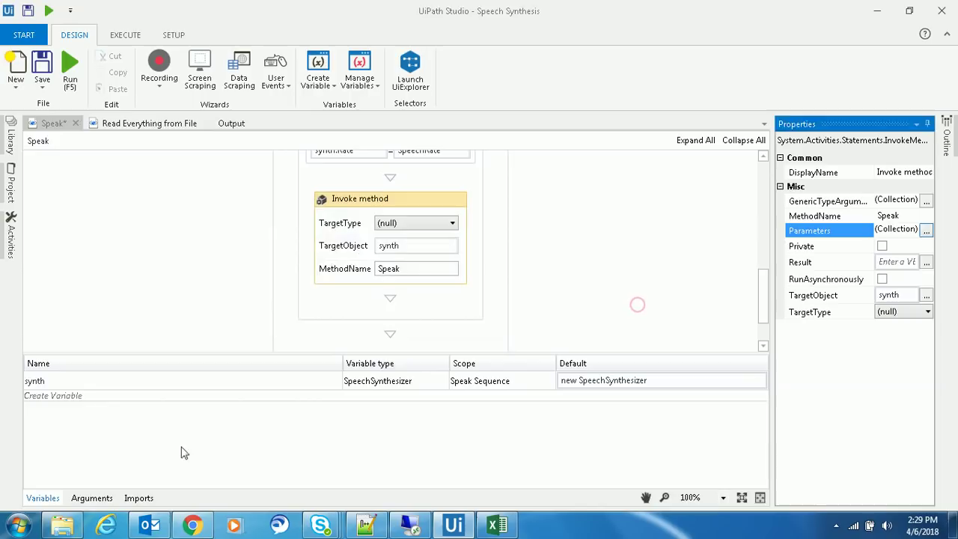
left_click(92, 498)
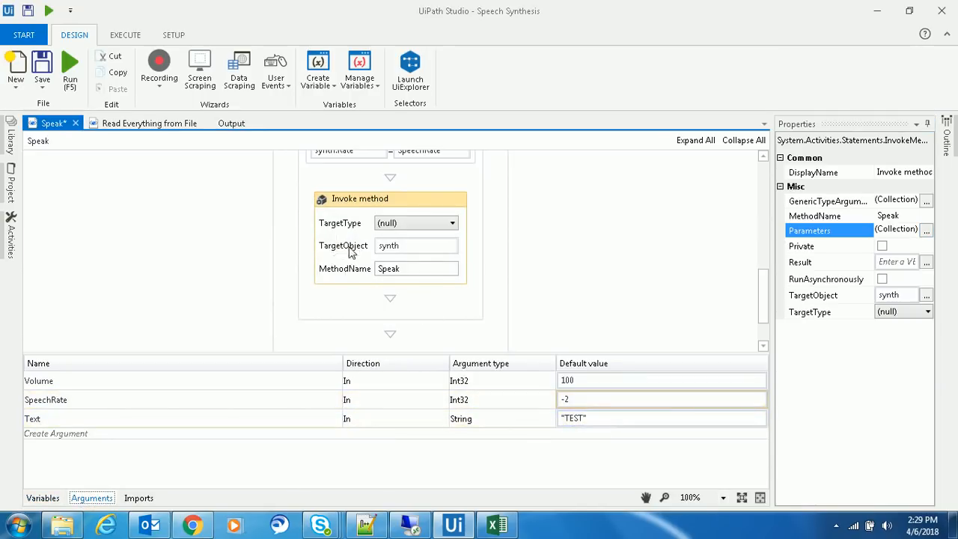
scroll("up", 3)
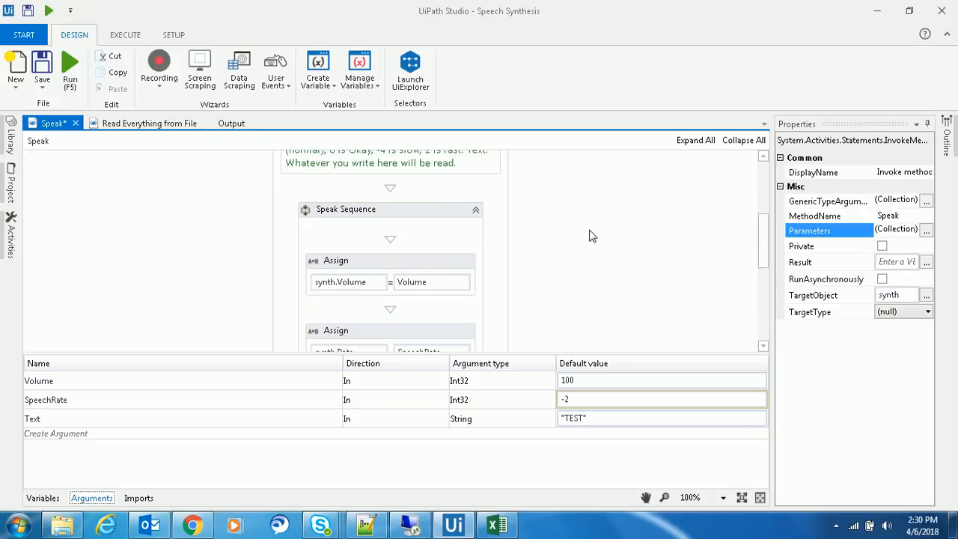
mouse_move(240, 184)
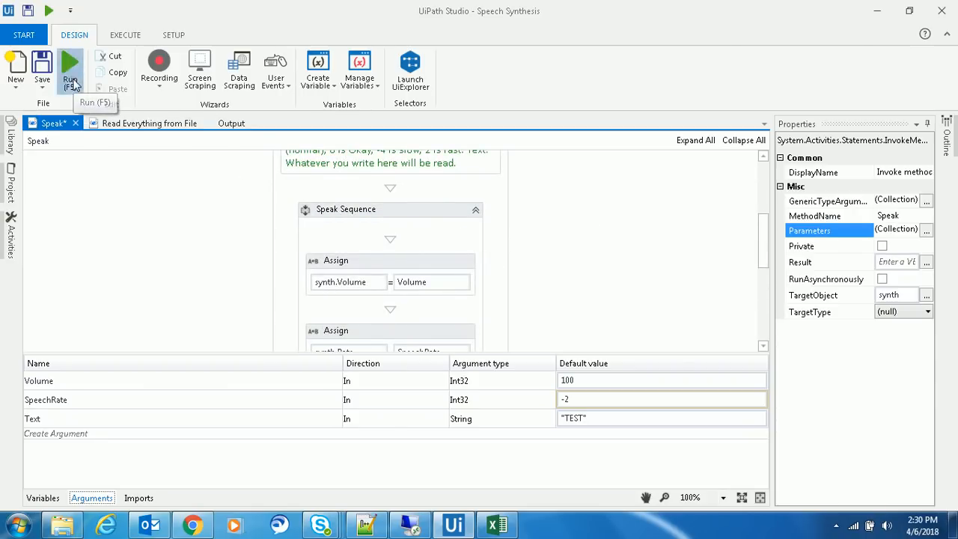
Run Speech Synthesis, confirm the two-second run in Output, and return to Speak.
left_click(496, 524)
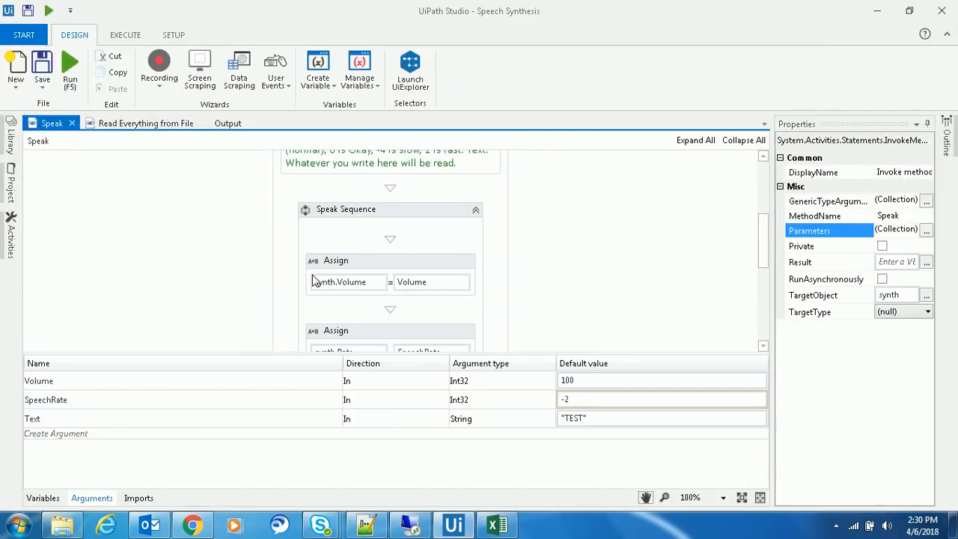
left_click(70, 64)
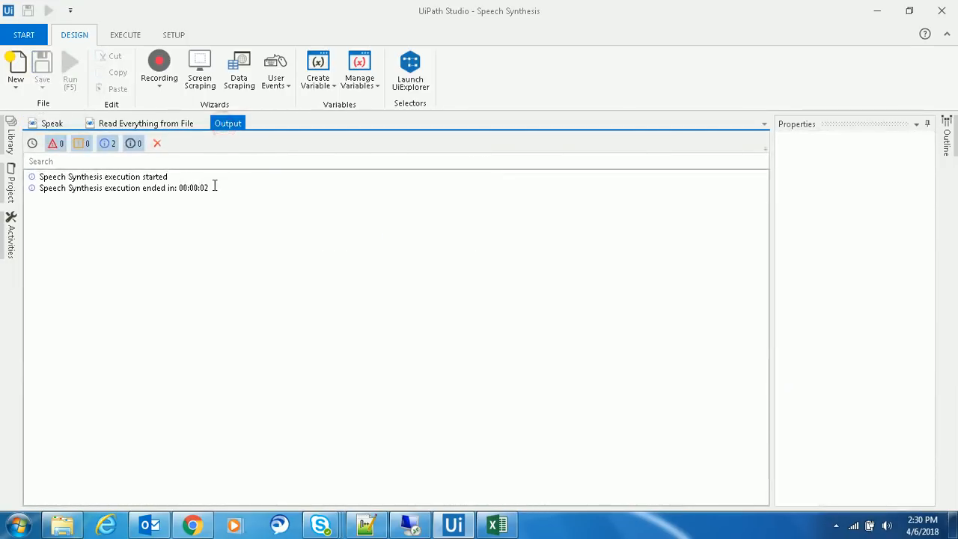
left_click(51, 122)
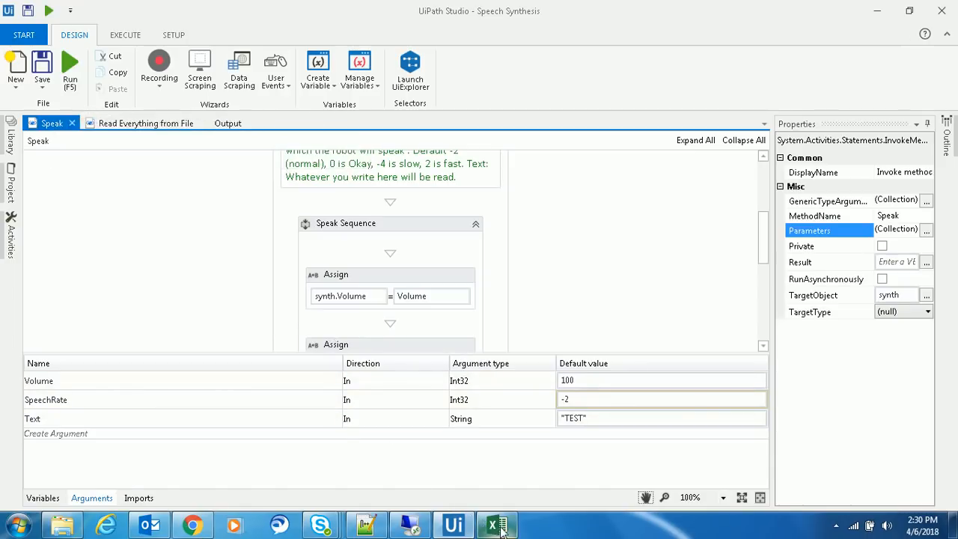
Switch to TestSpeech.xlsx, check Student1's mark of 50, and close Excel.
left_click(496, 524)
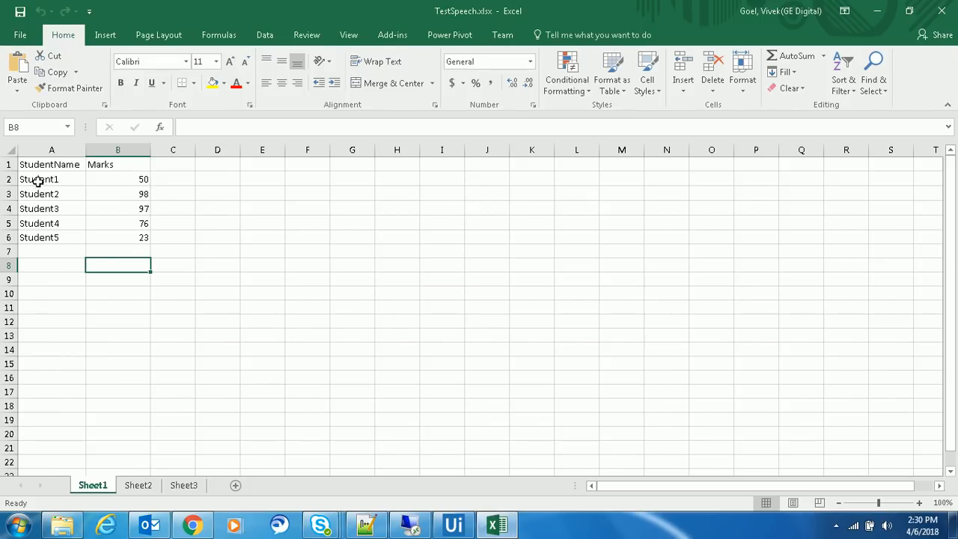
left_click(117, 179)
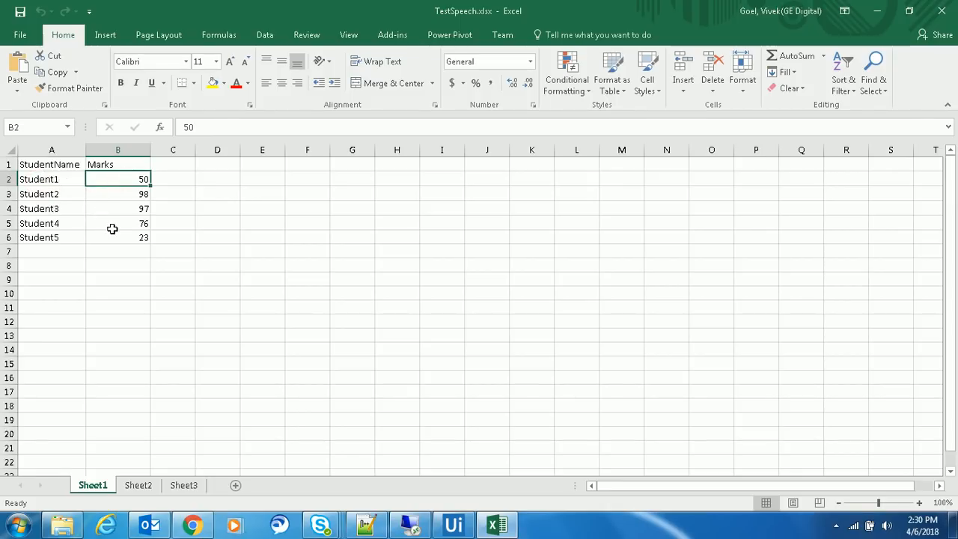
mouse_move(163, 184)
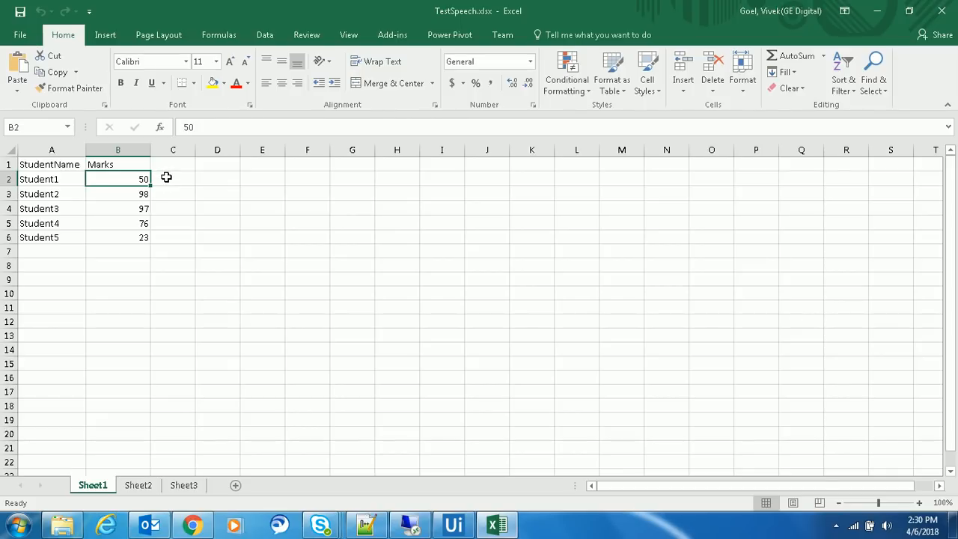
mouse_move(167, 190)
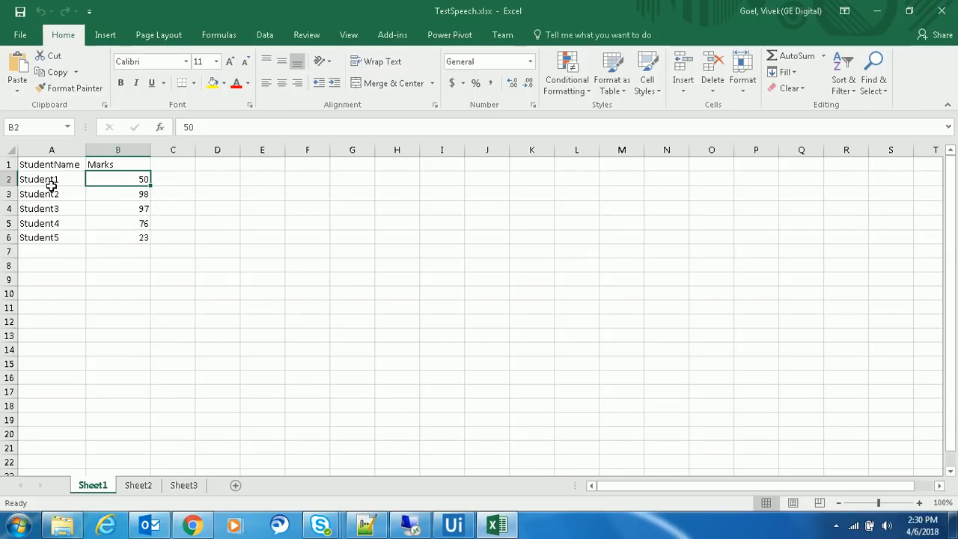
mouse_move(128, 235)
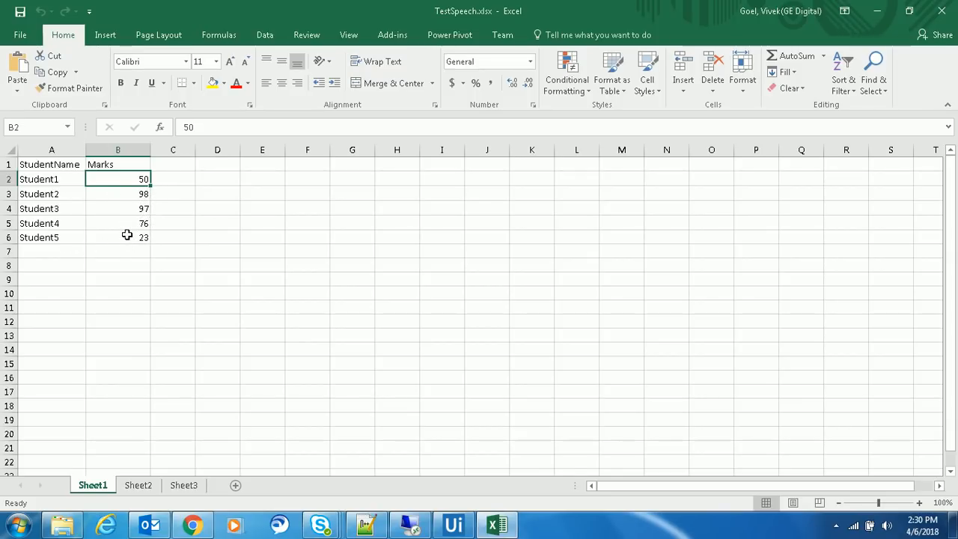
mouse_move(873, 71)
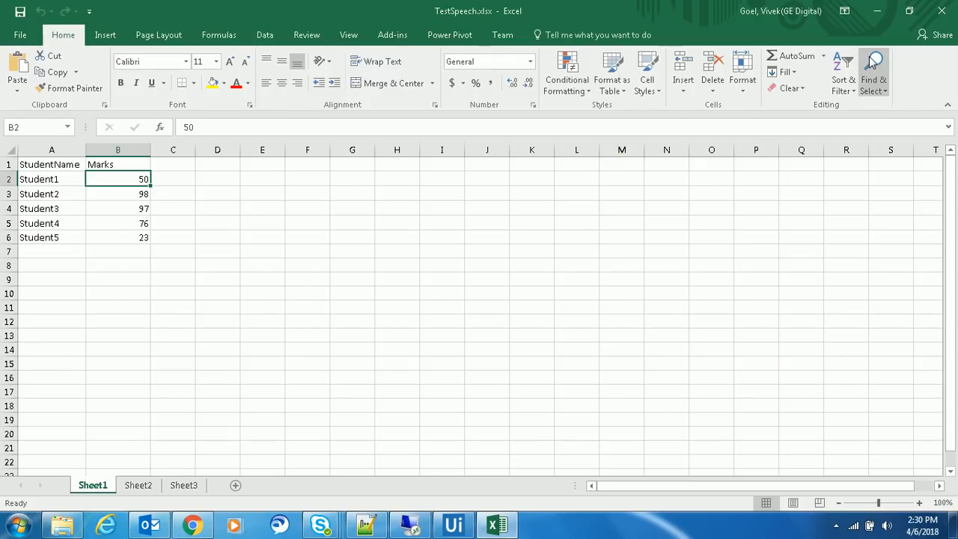
left_click(452, 524)
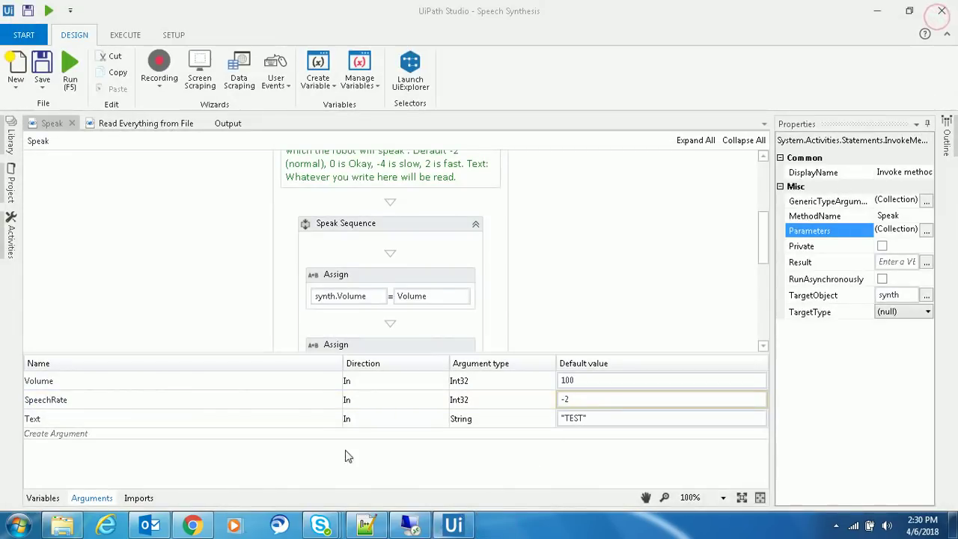
Open Read Everything from File and review the intro greeting message expression.
left_click(146, 123)
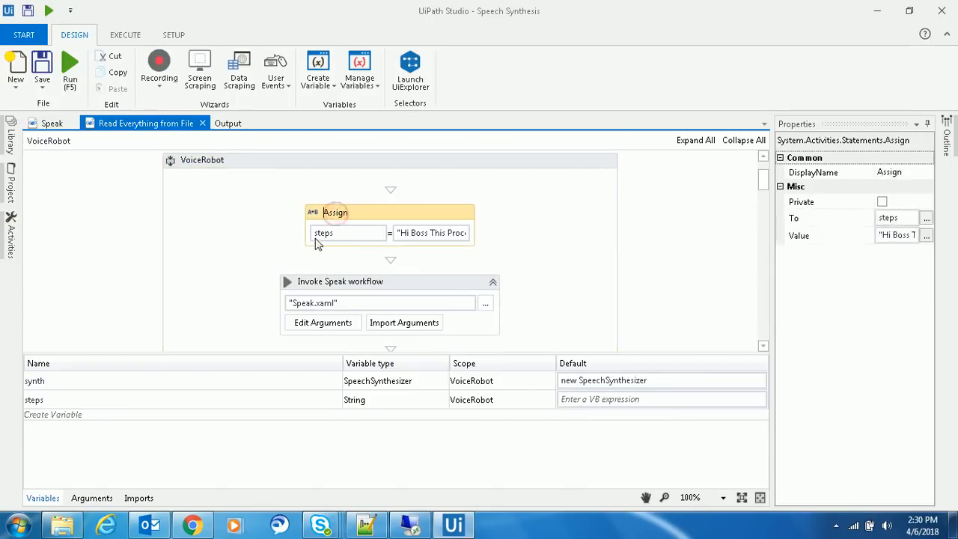
mouse_move(432, 233)
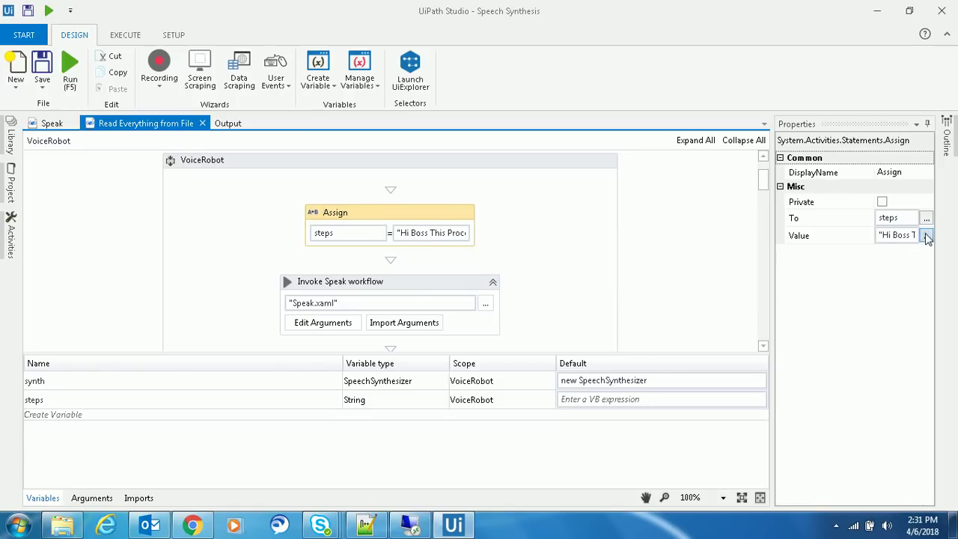
left_click(926, 235)
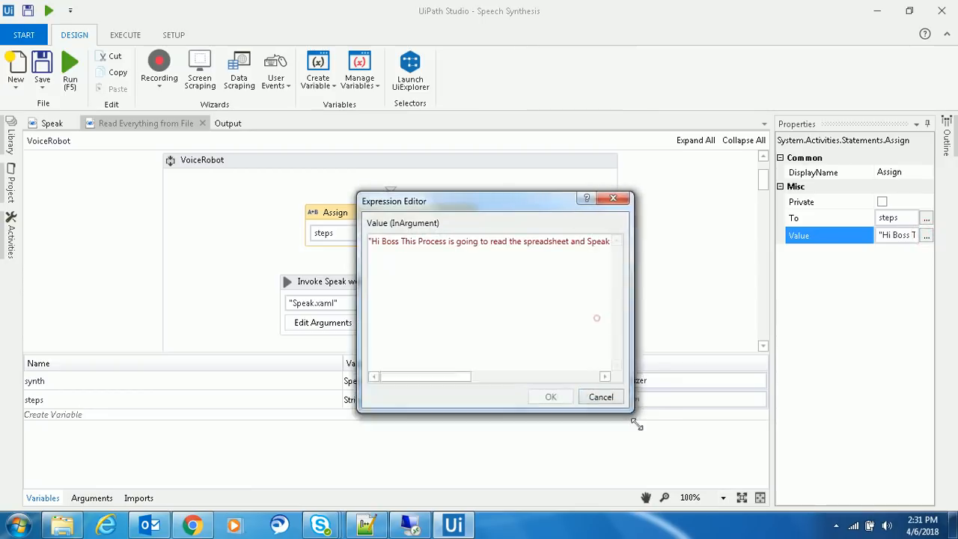
left_click_drag(636, 423, 658, 457)
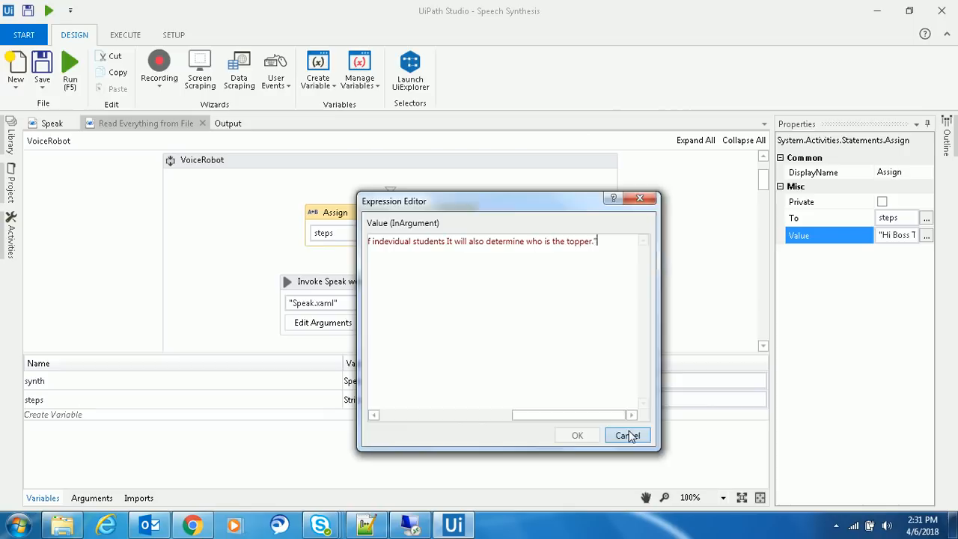
left_click(627, 436)
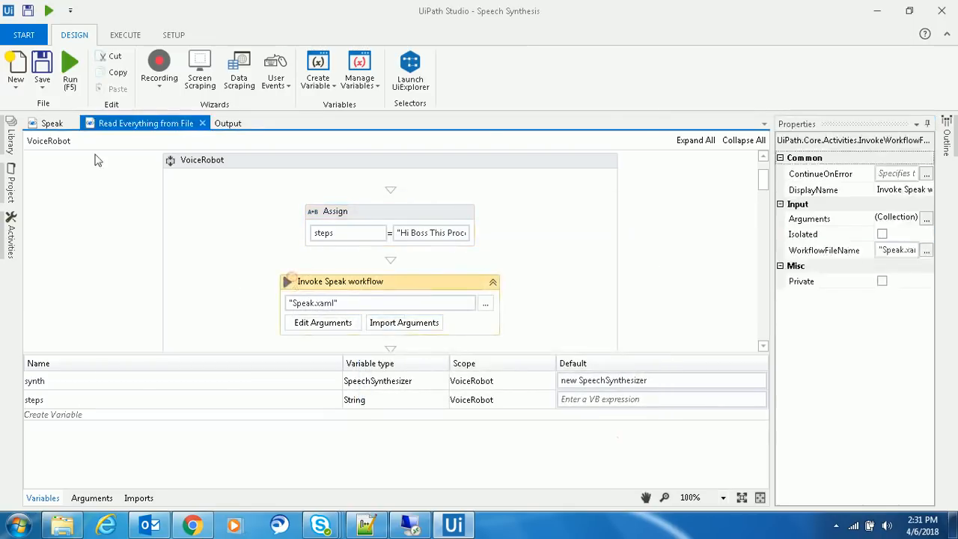
Review the Invoke Speak workflow arguments: volume 100, rate -1, message steps.
left_click(323, 322)
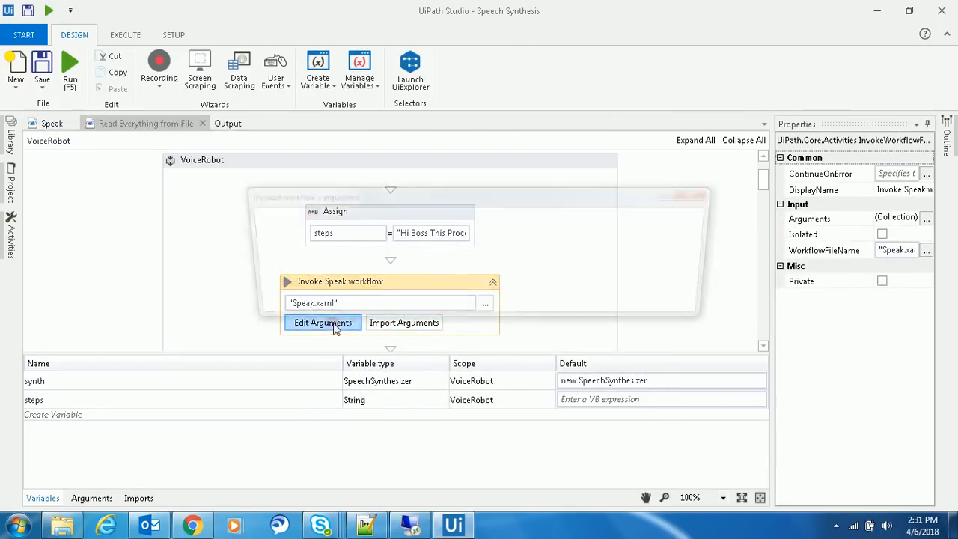
left_click(322, 323)
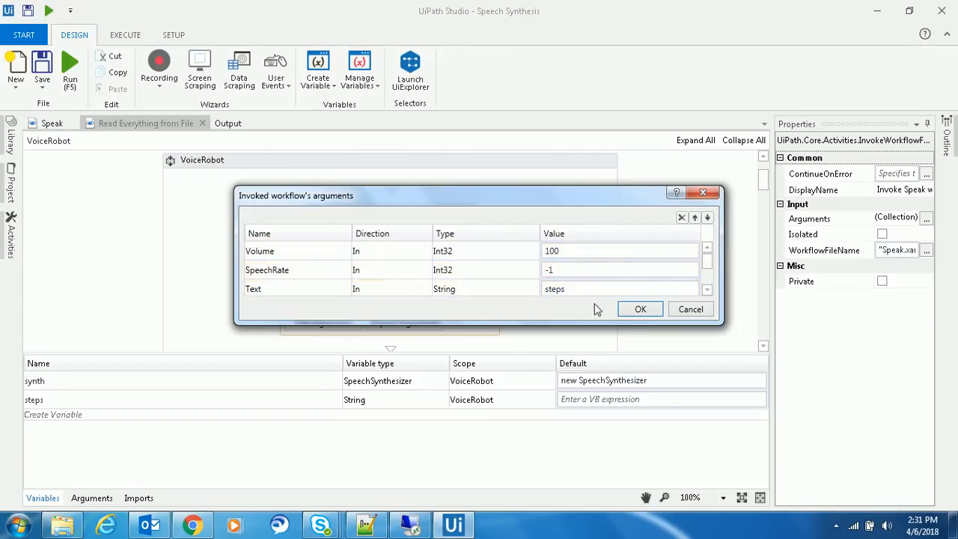
left_click(640, 310)
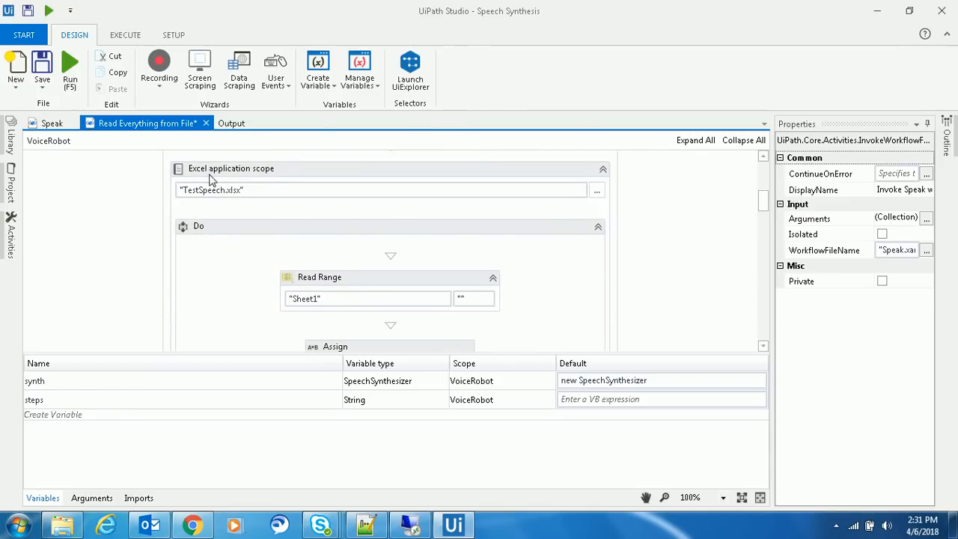
Inspect the Excel scope on TestSpeech.xlsx and the Read Range of Sheet1 into dt.
left_click(231, 168)
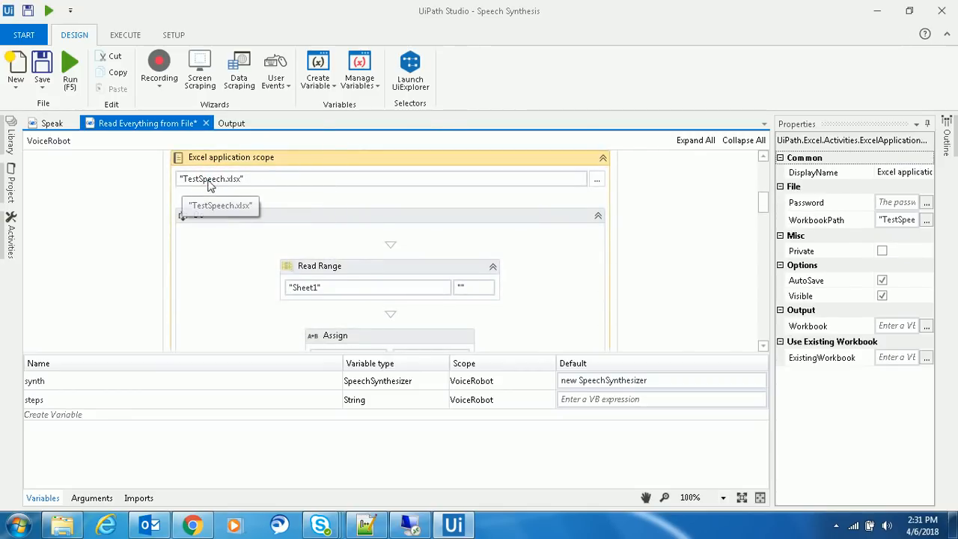
scroll("down", 3)
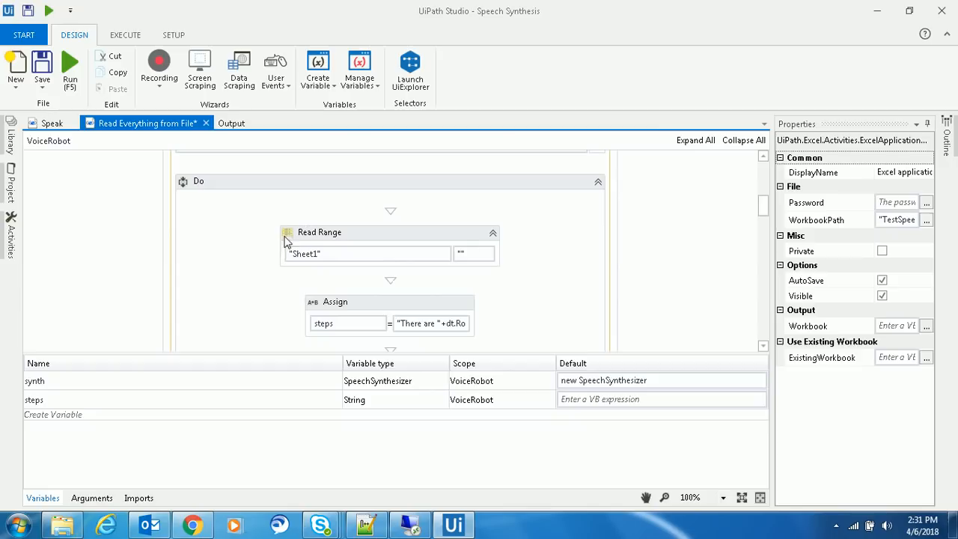
left_click(375, 232)
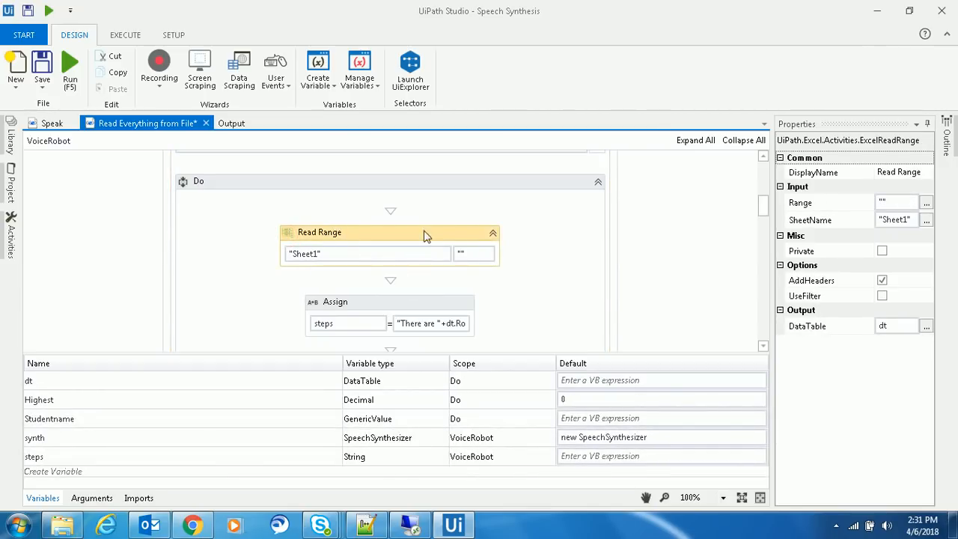
scroll("down", 3)
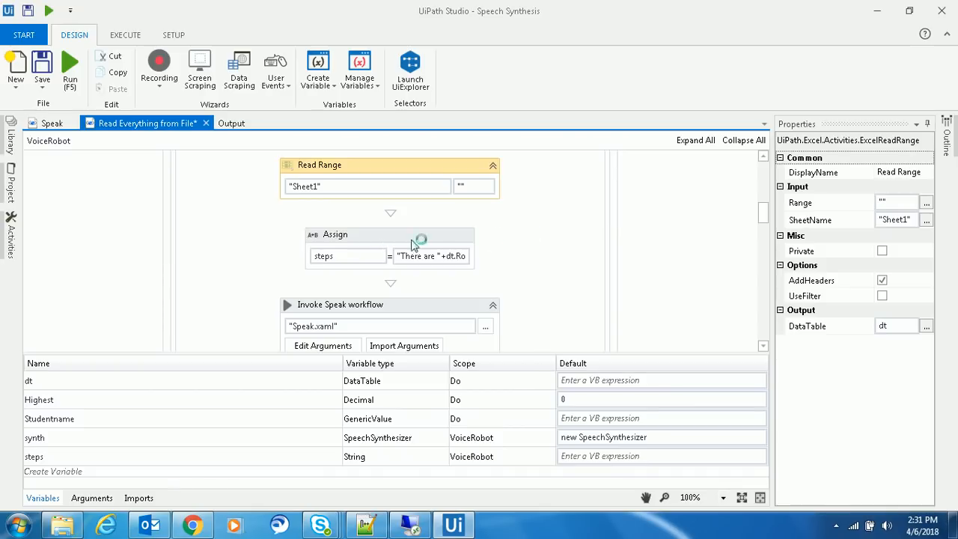
Review the student-count steps message and its second Speak call at rate -1.
left_click(389, 234)
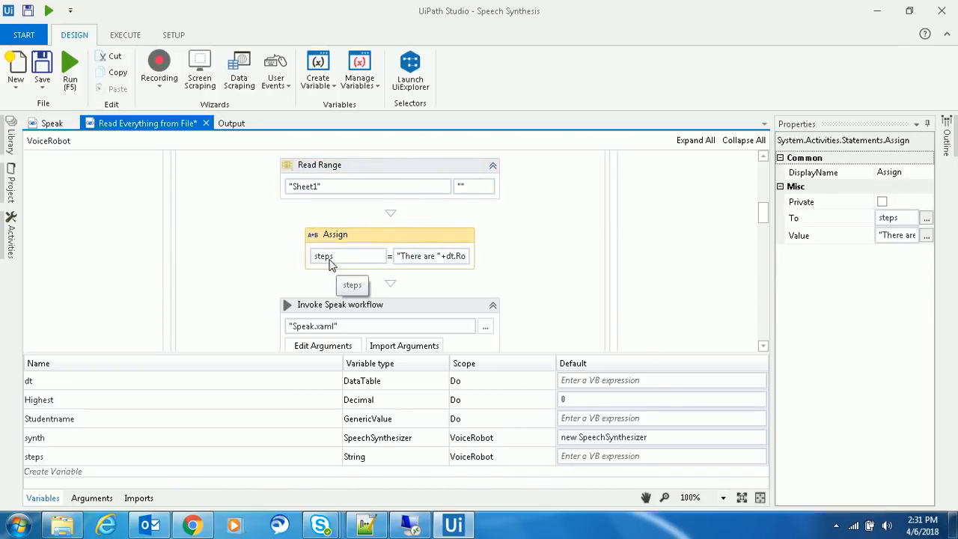
left_click(926, 235)
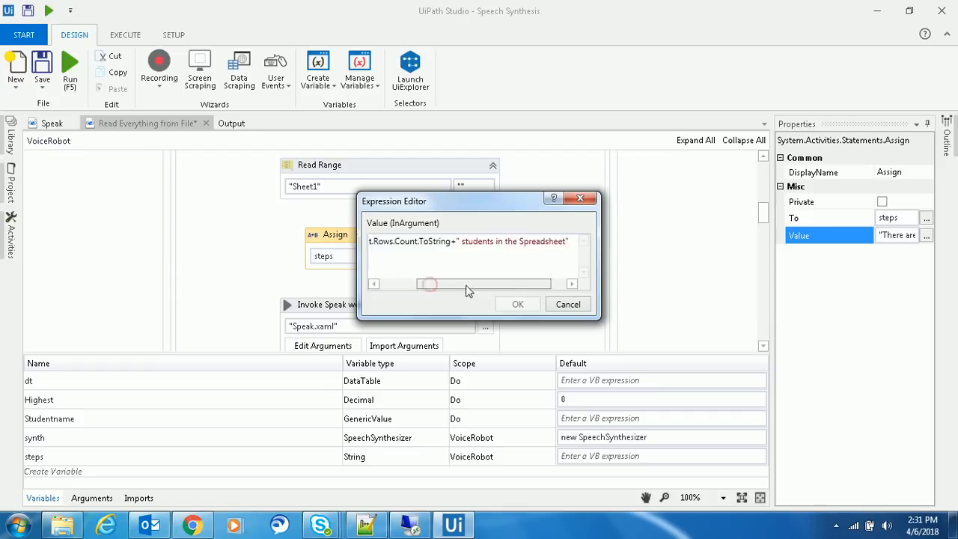
left_click(517, 304)
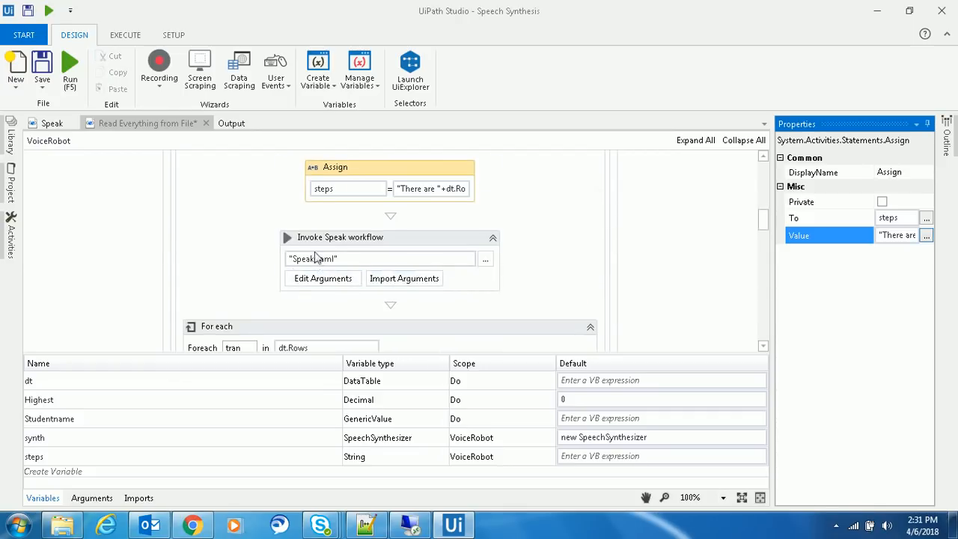
left_click(322, 278)
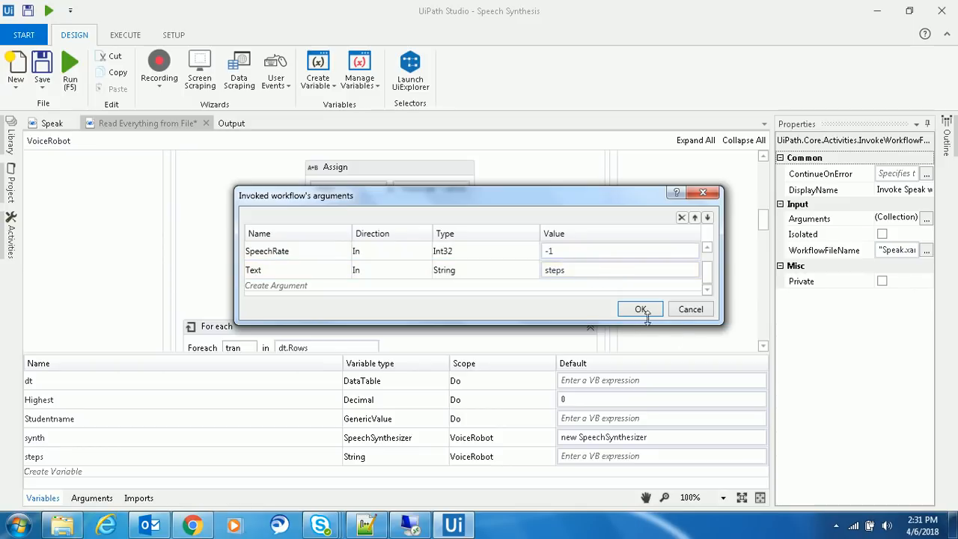
left_click(640, 309)
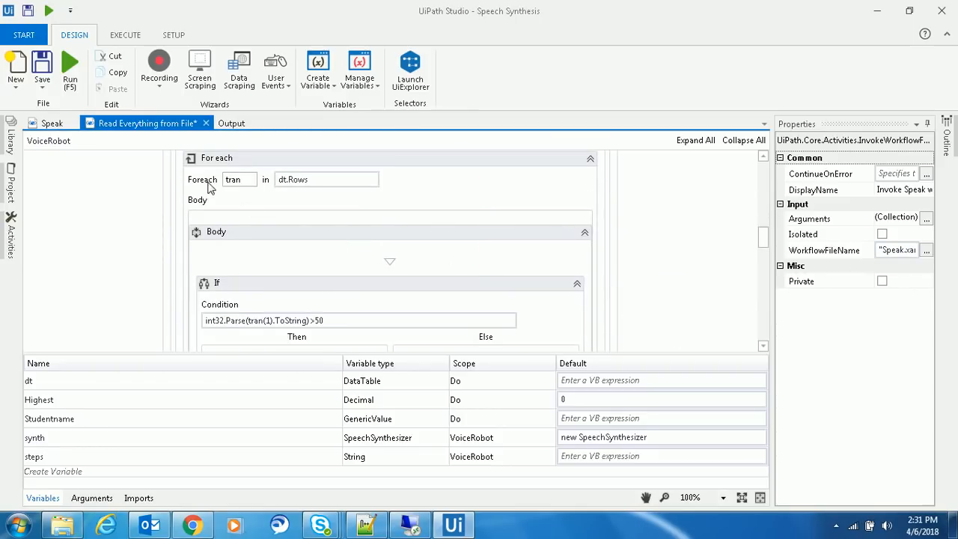
mouse_move(254, 187)
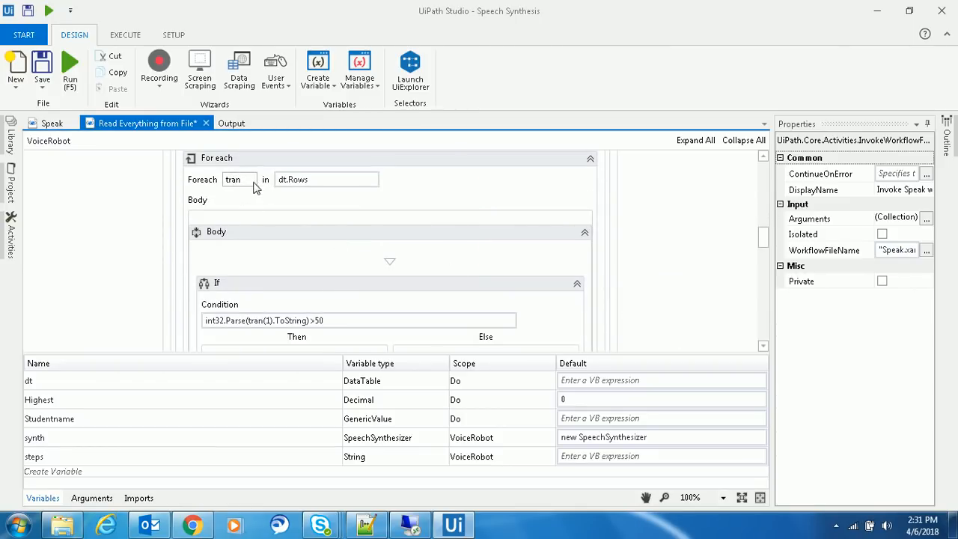
mouse_move(314, 198)
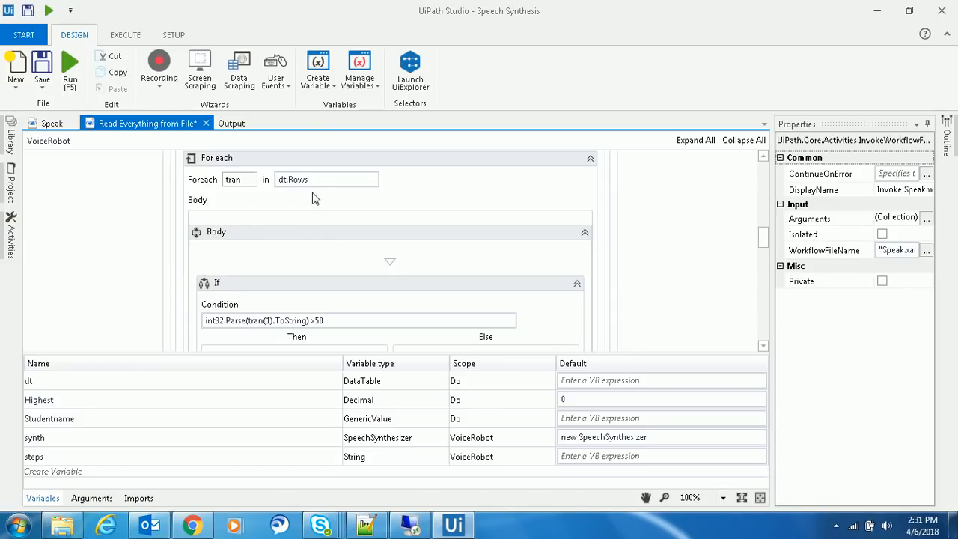
scroll("down", 3)
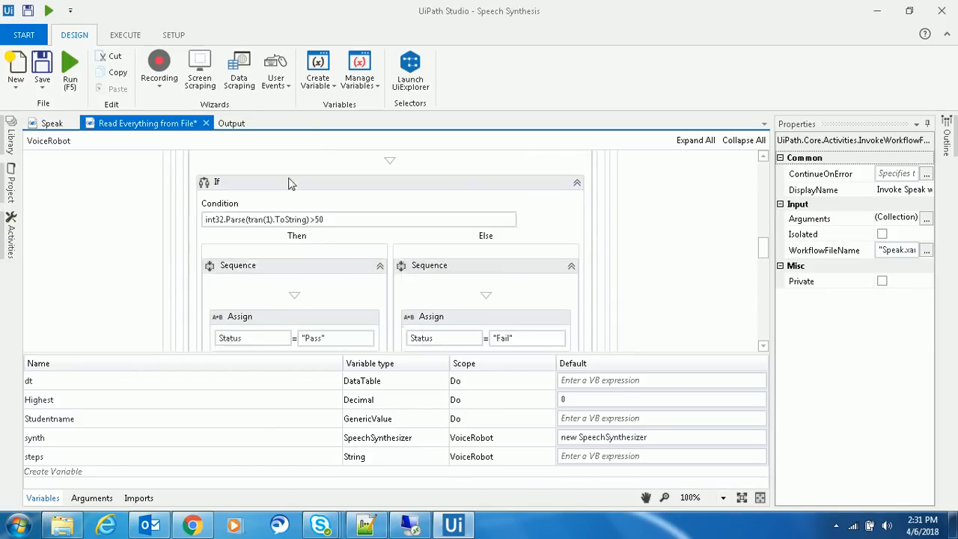
mouse_move(241, 227)
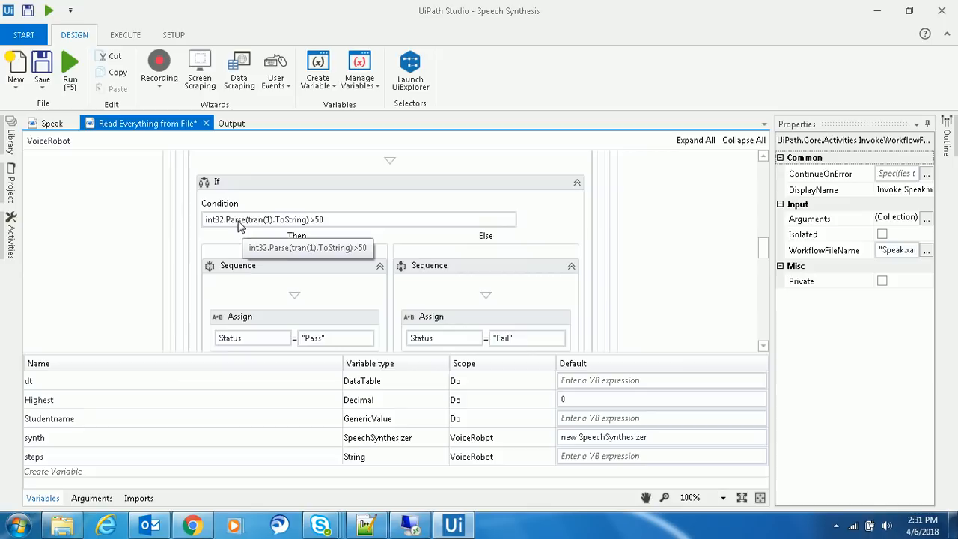
mouse_move(270, 229)
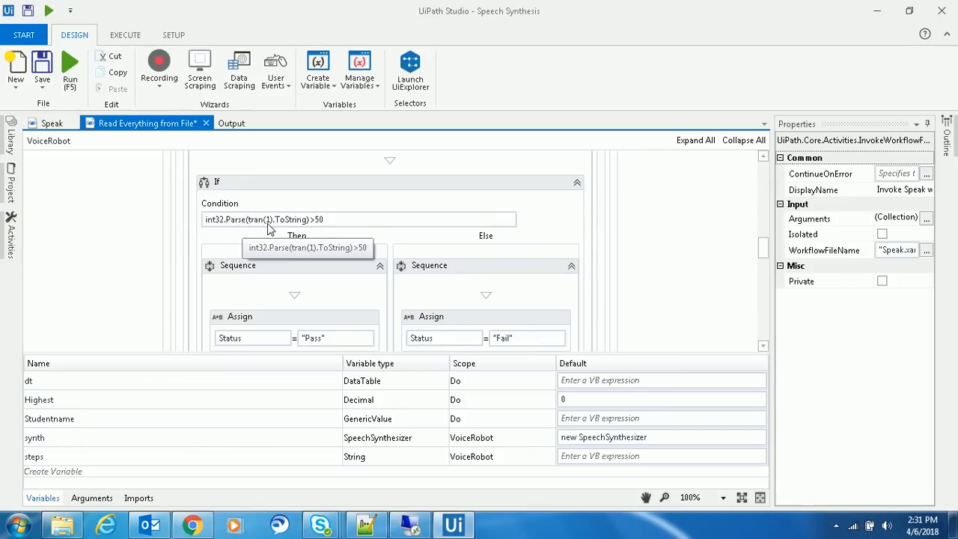
mouse_move(269, 228)
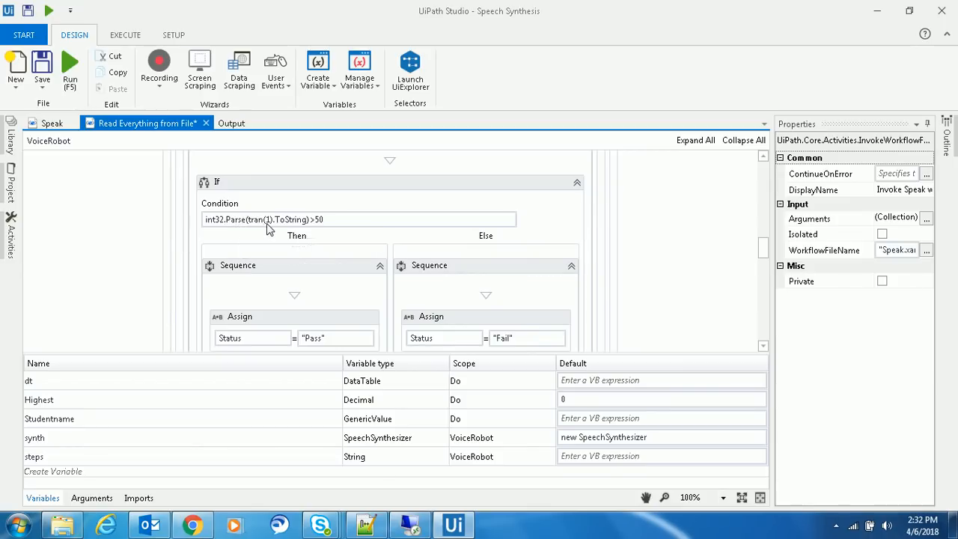
scroll("down", 3)
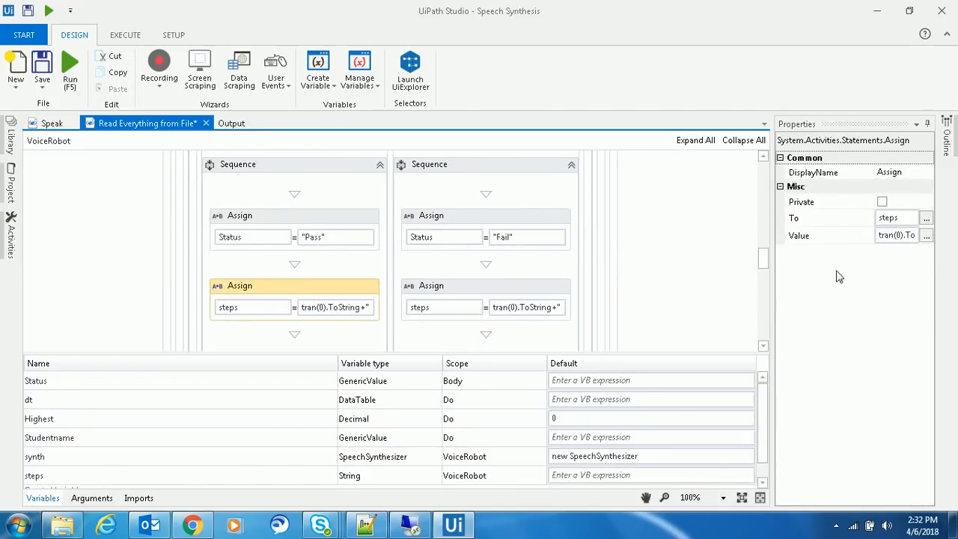
left_click(926, 235)
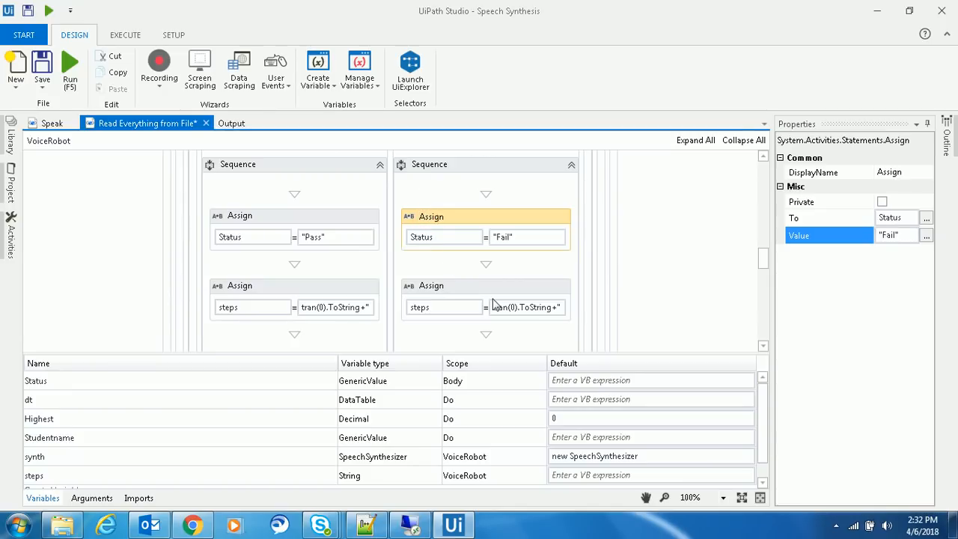
left_click(926, 235)
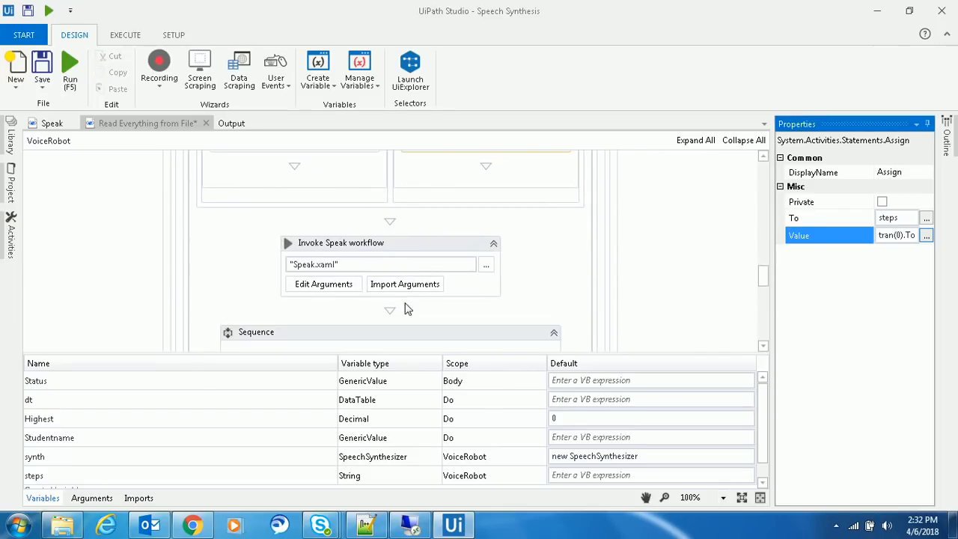
left_click(323, 284)
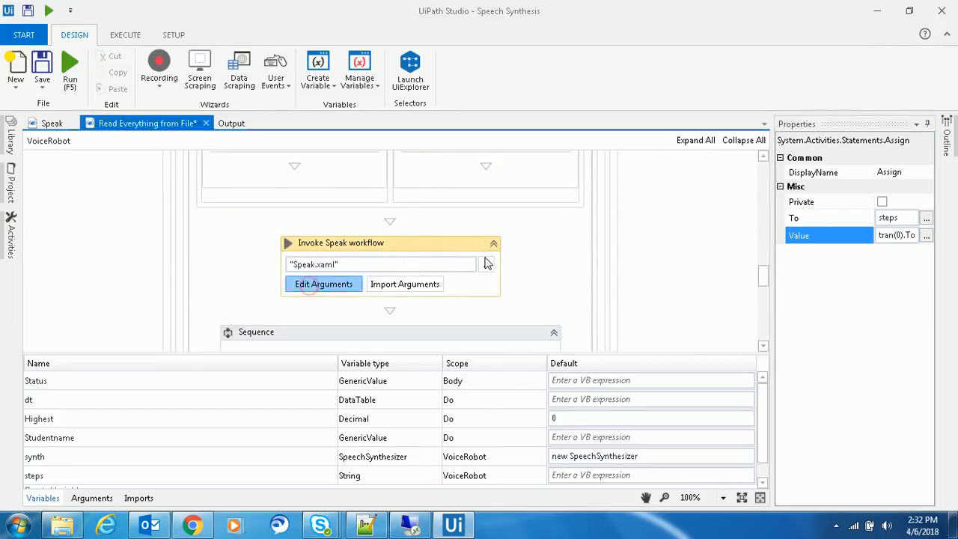
left_click(324, 284)
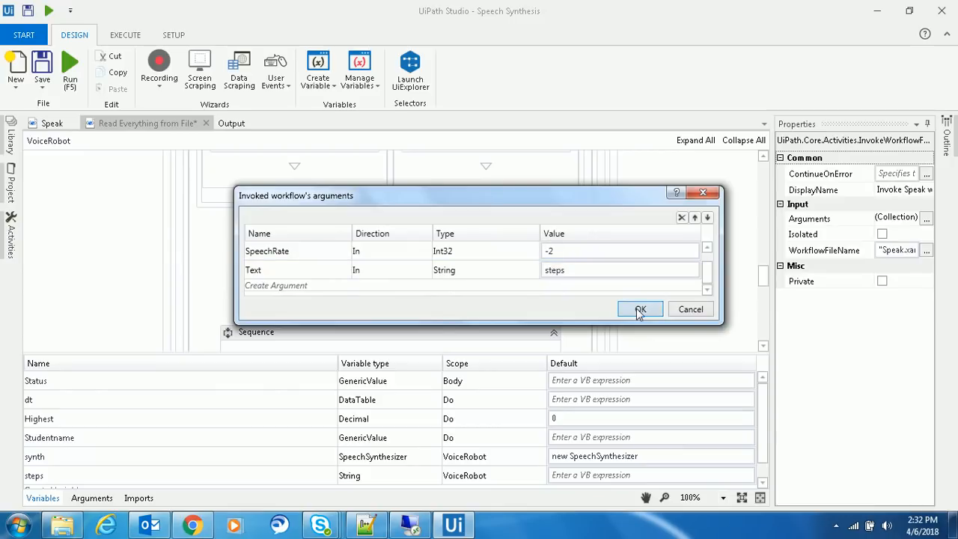
left_click(640, 309)
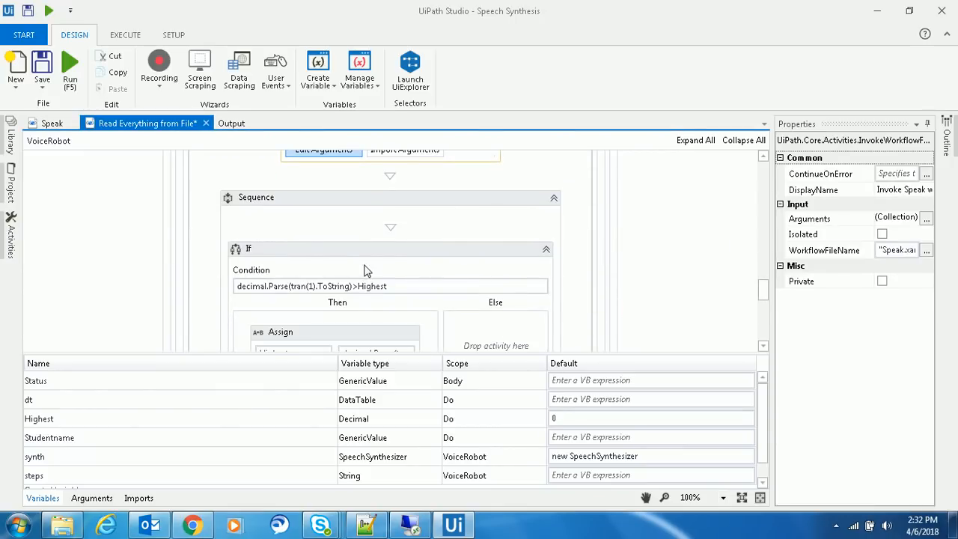
scroll("up", 3)
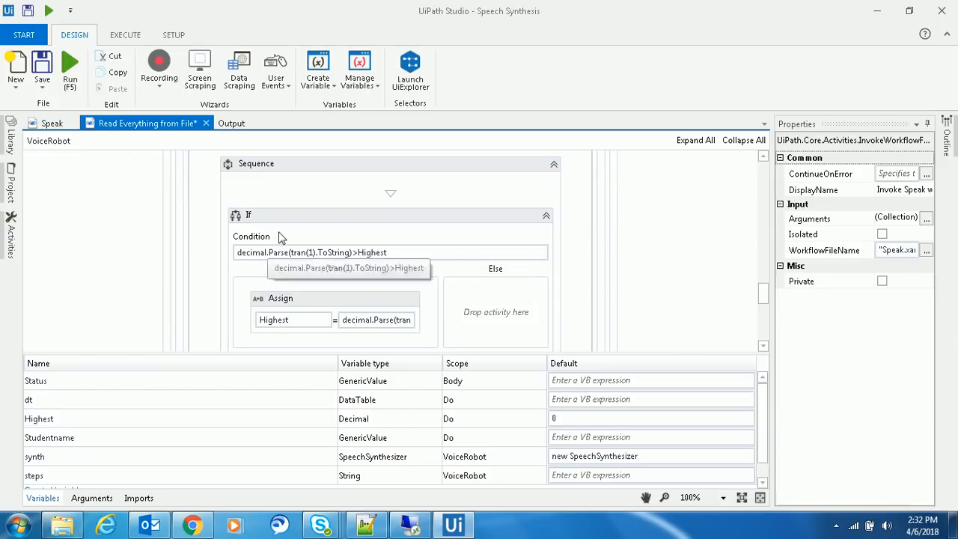
mouse_move(351, 248)
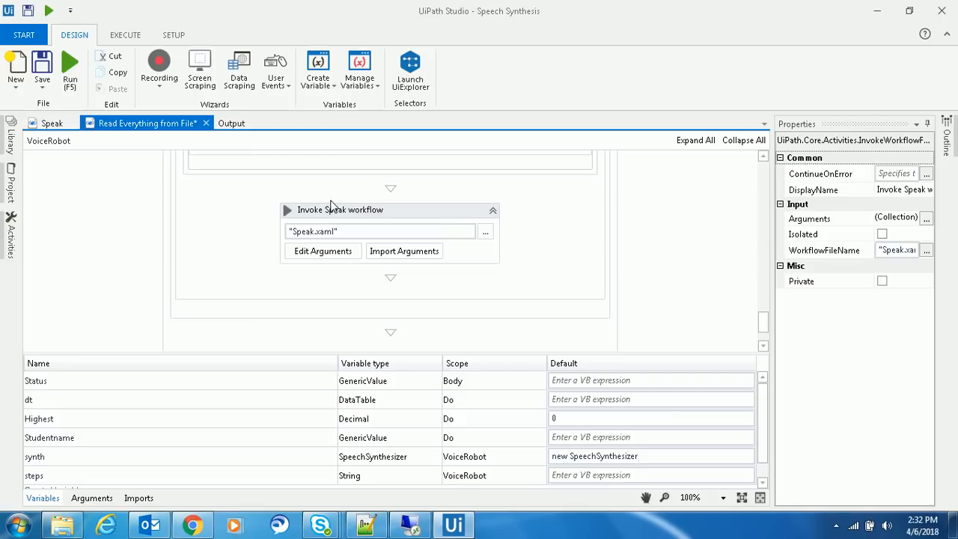
left_click(322, 251)
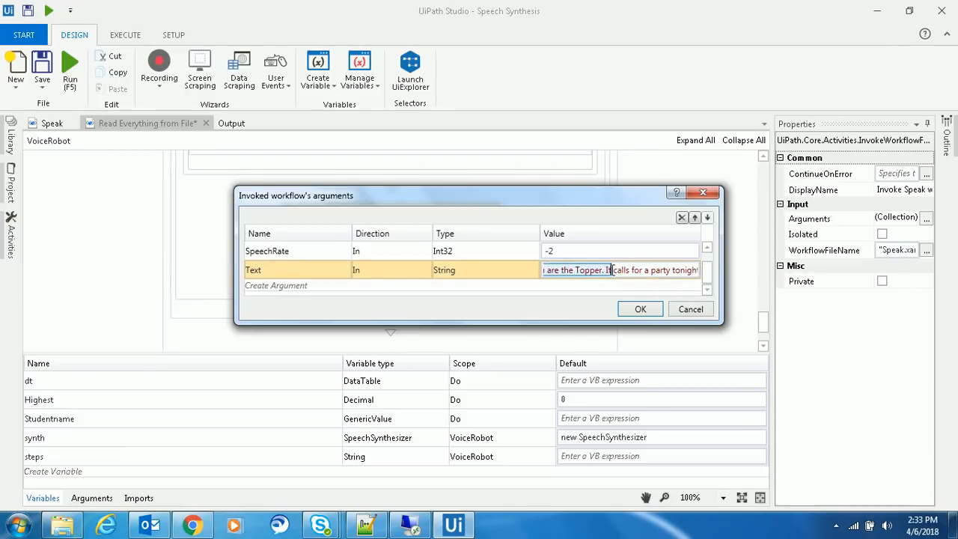
left_click(640, 309)
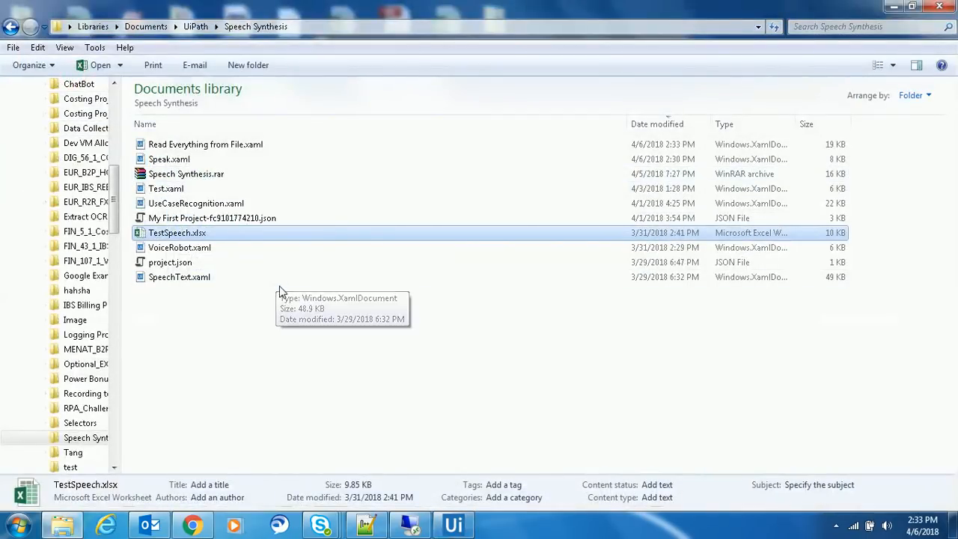
mouse_move(262, 330)
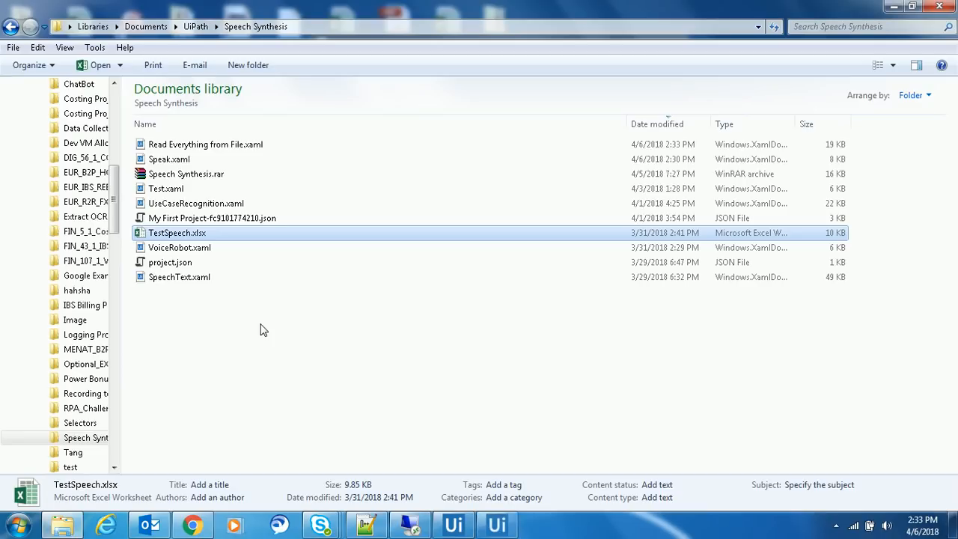
mouse_move(242, 326)
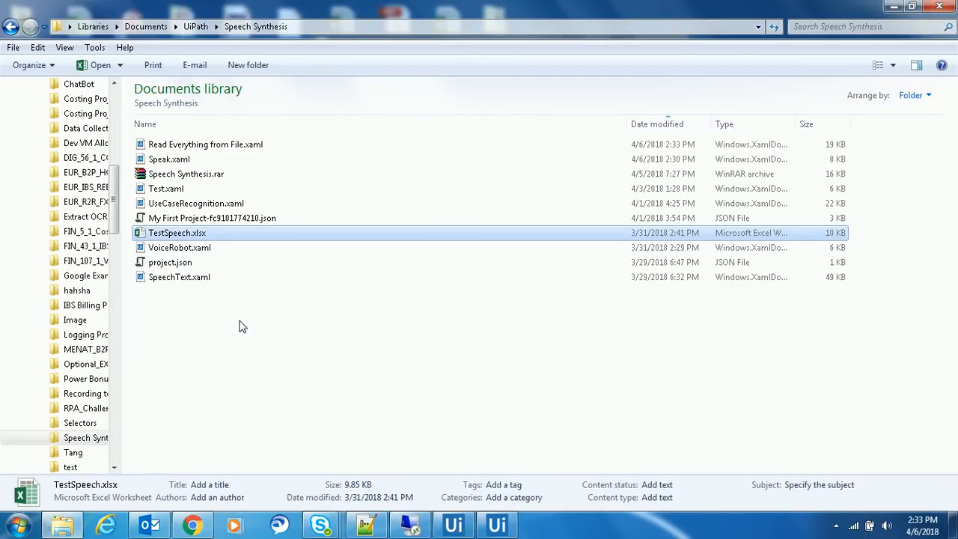
mouse_move(263, 323)
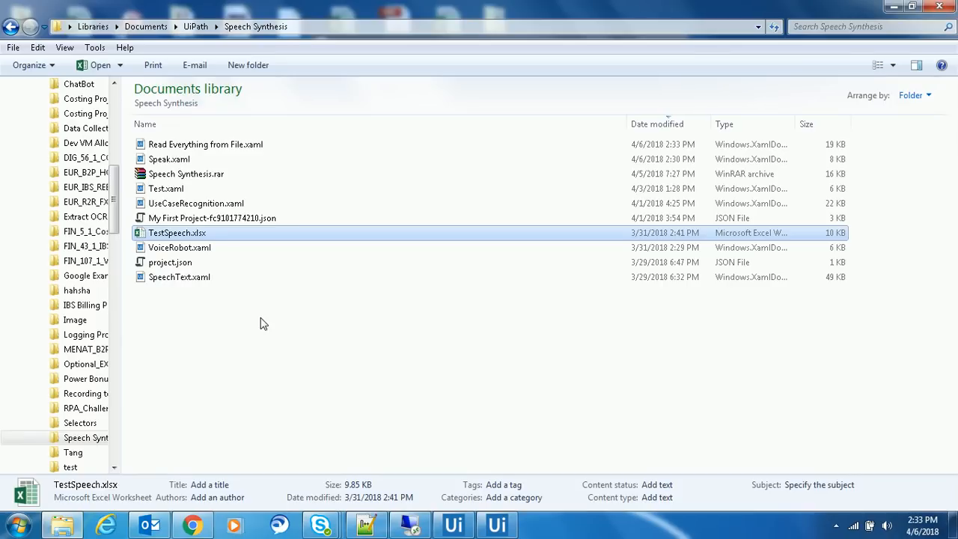
Open TestSpeech.xlsx from the Speech Synthesis folder in Excel.
double_click(177, 232)
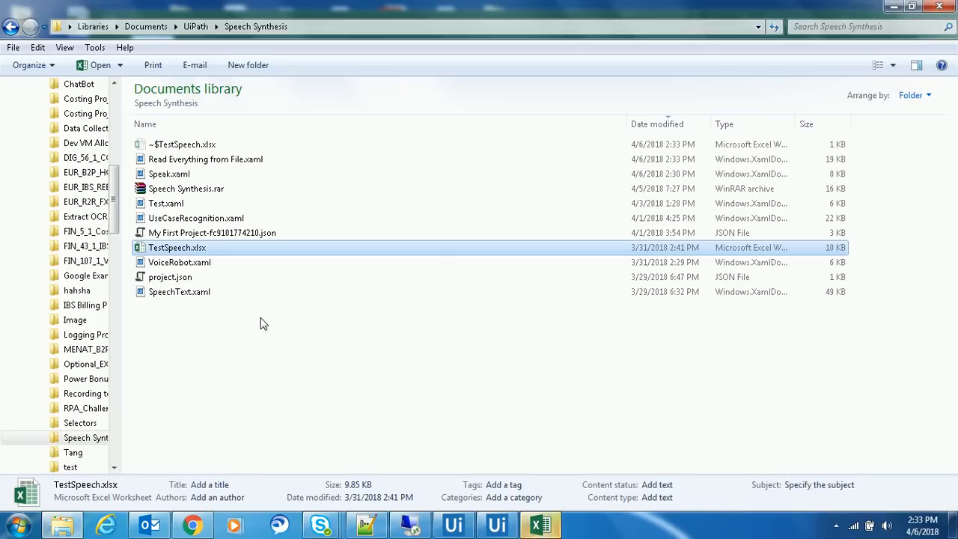
Reopen TestSpeech.xlsx, review the five students' marks, and close Excel.
double_click(176, 247)
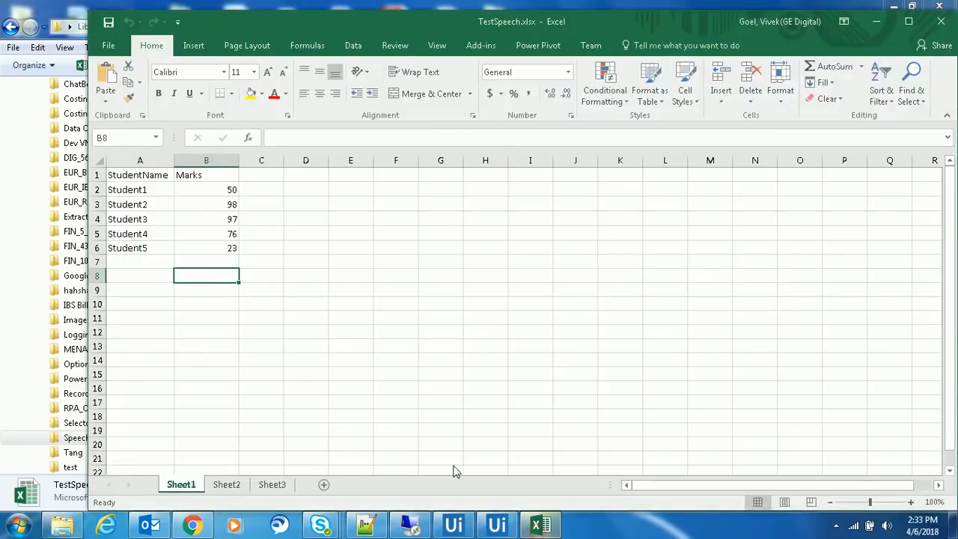
mouse_move(295, 386)
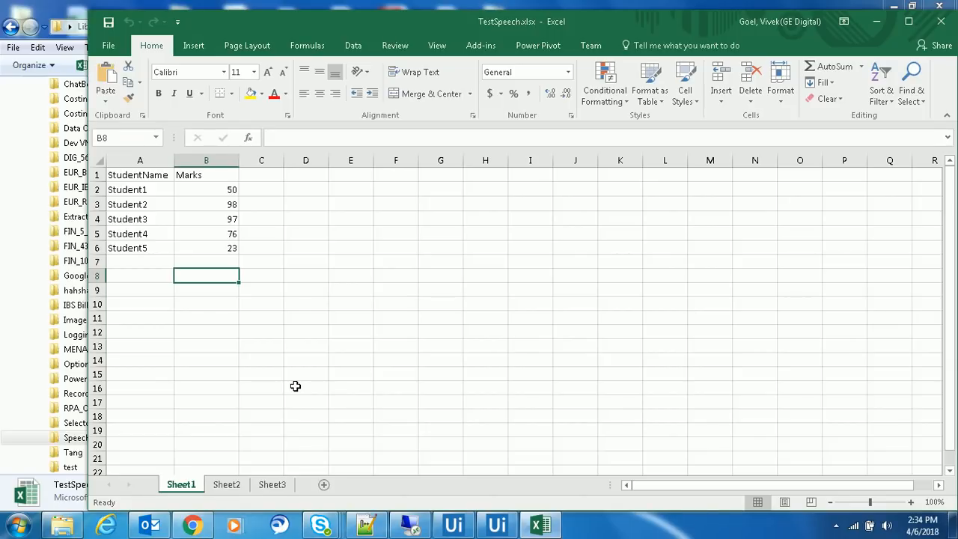
mouse_move(272, 271)
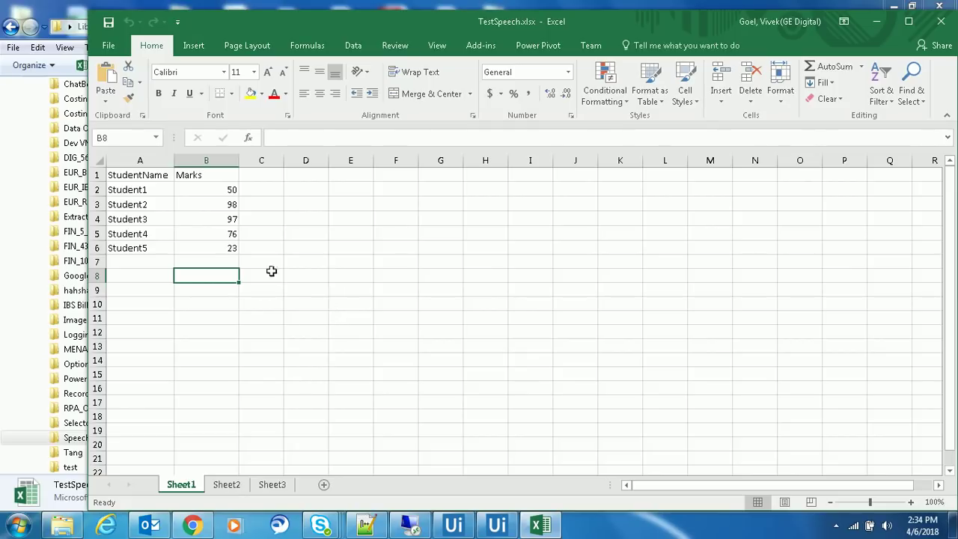
mouse_move(195, 205)
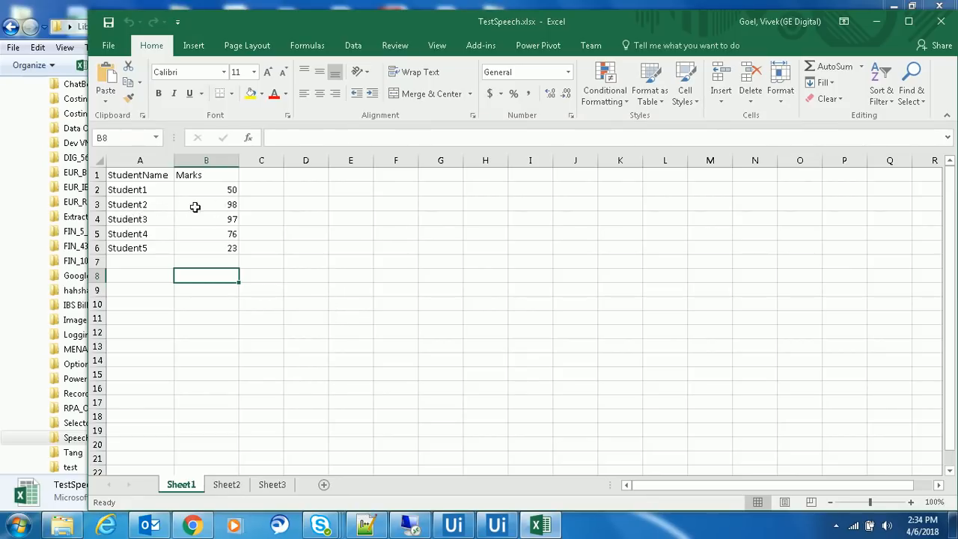
mouse_move(250, 207)
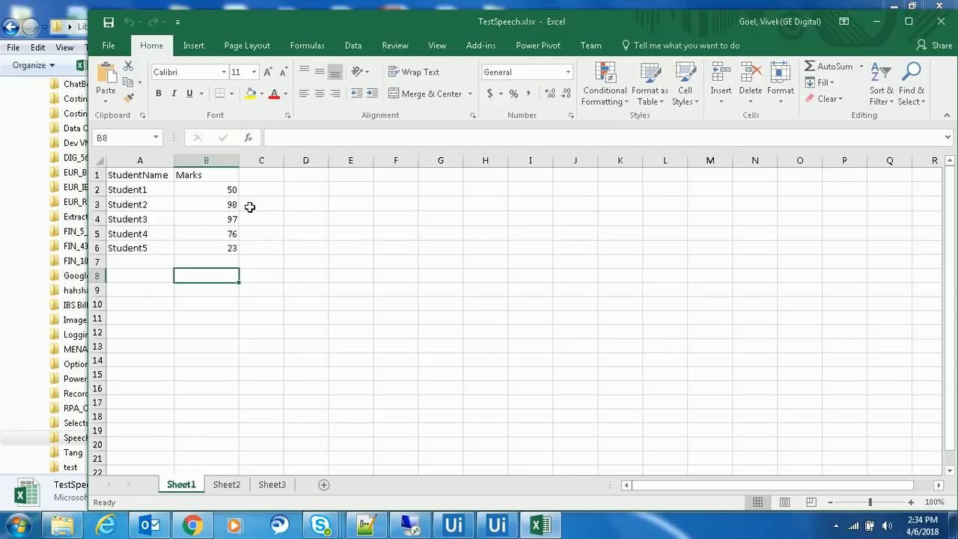
left_click(453, 524)
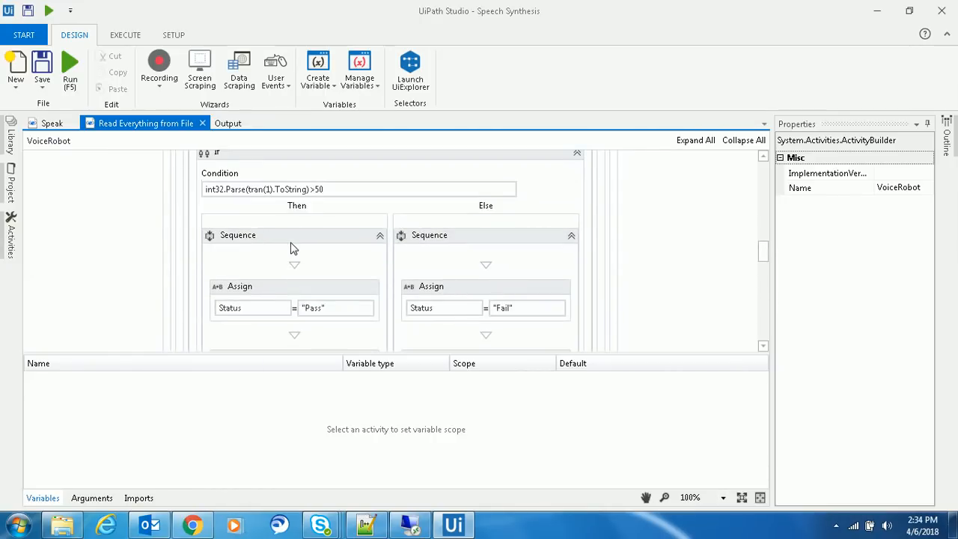
scroll("down", 3)
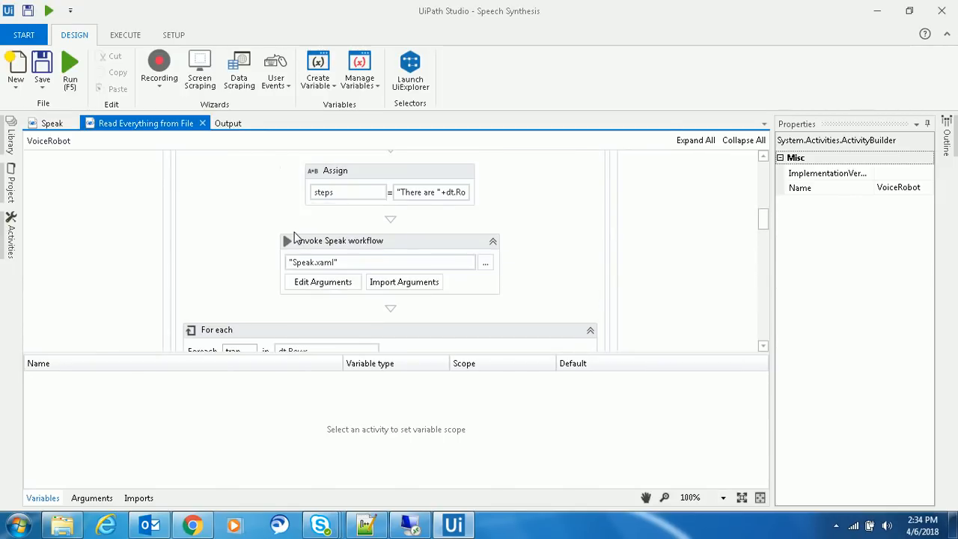
scroll("up", 3)
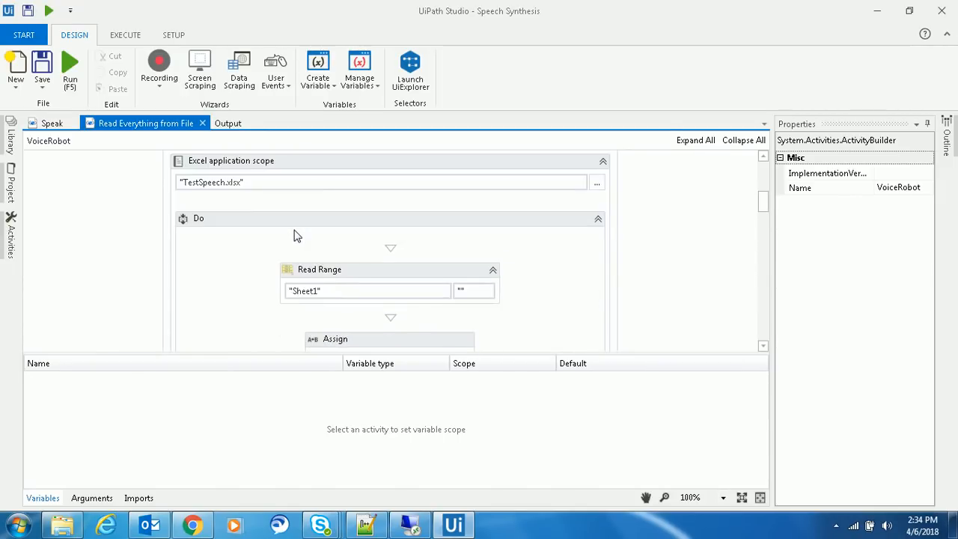